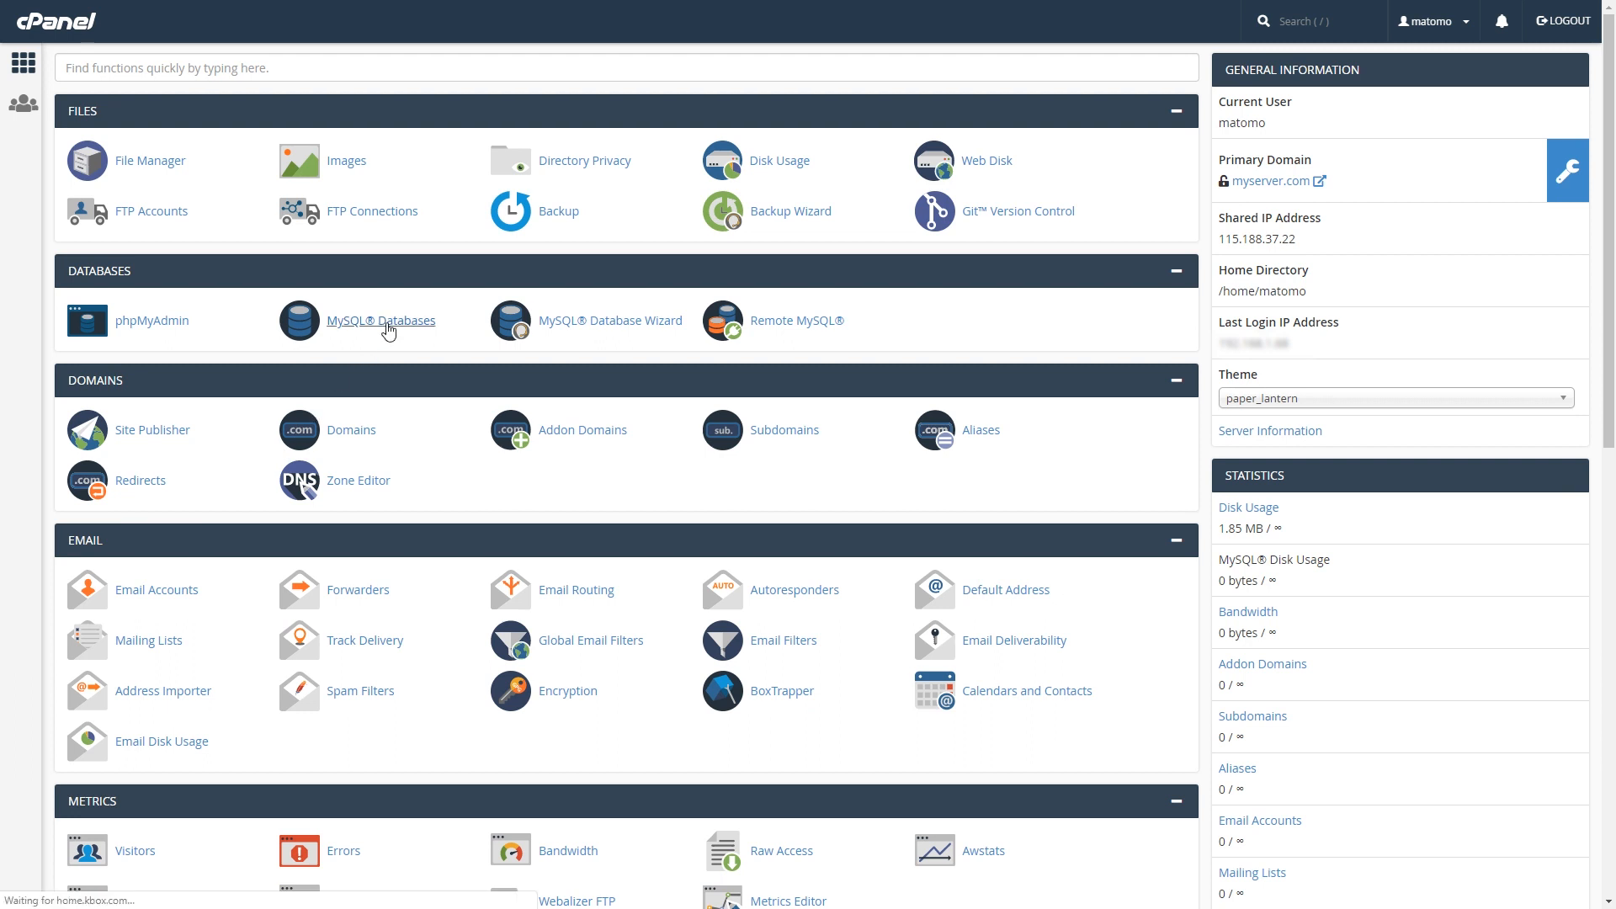
- Create the matomo_analytics database in cPanel's MySQL Databases
click(382, 321)
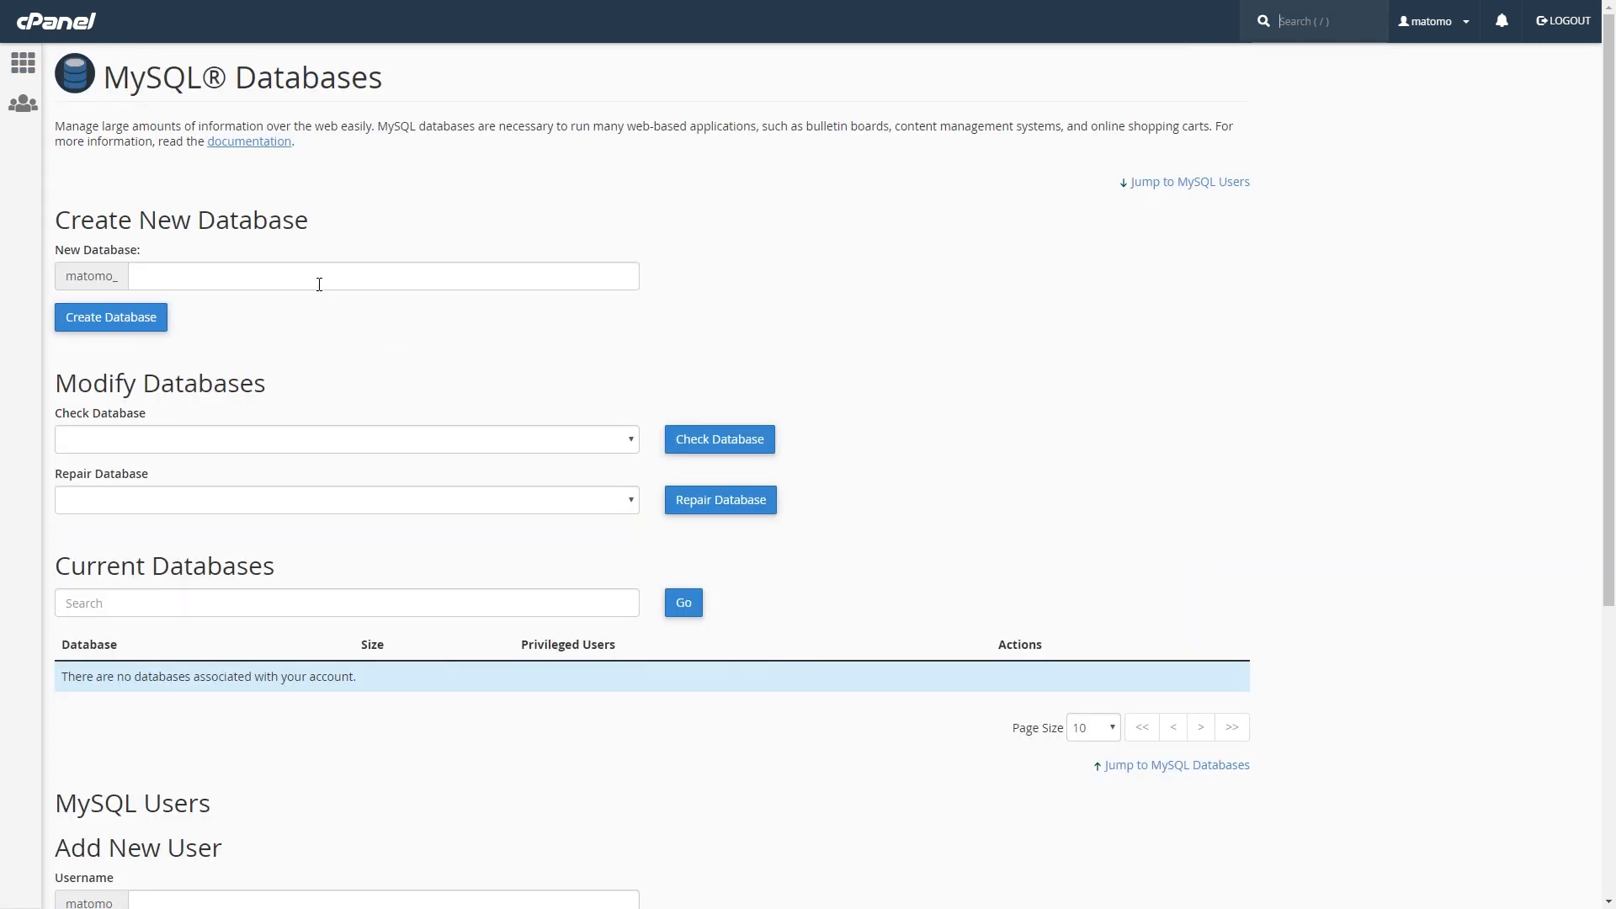
text(analyti)
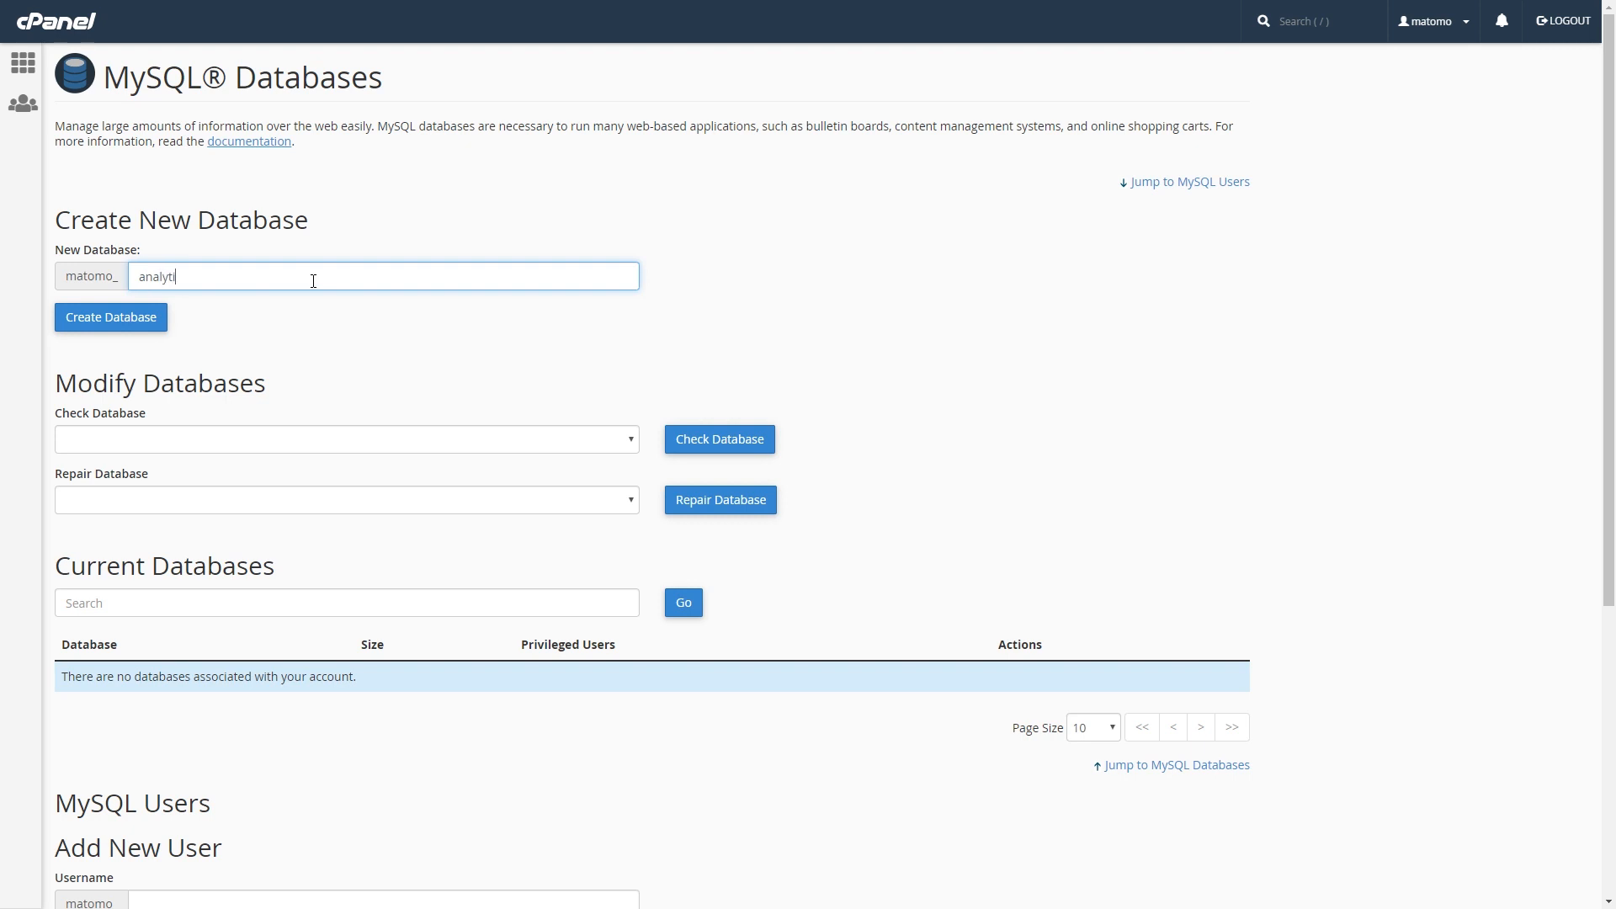
click(110, 316)
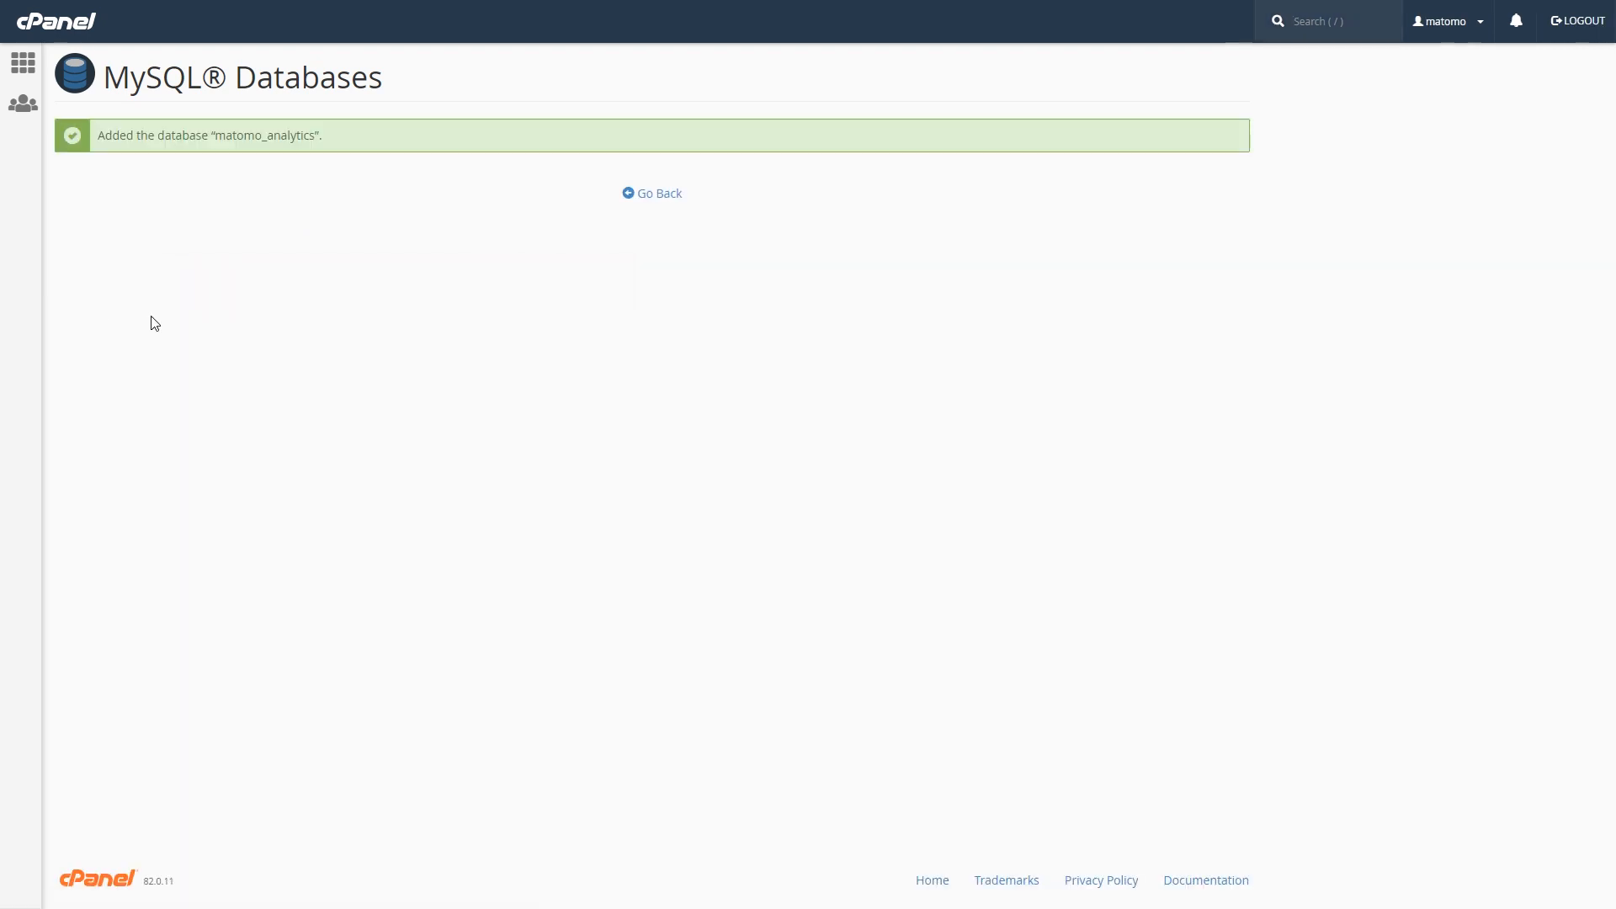
- Add matomo_superuser to matomo_analytics and bring up its privileges
click(658, 192)
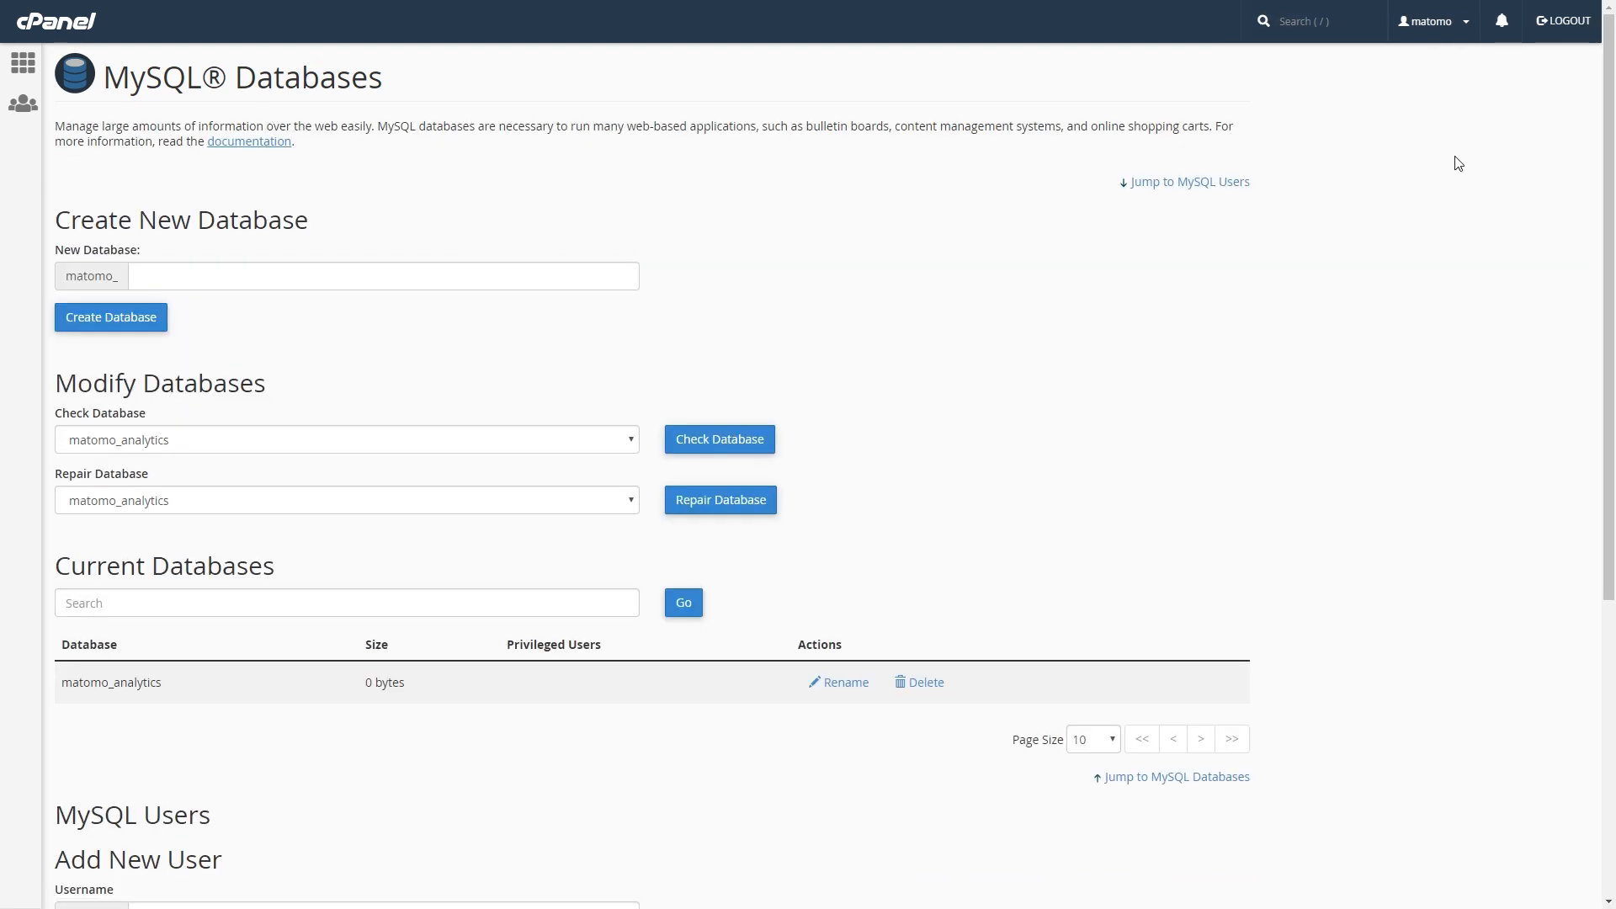
text(s)
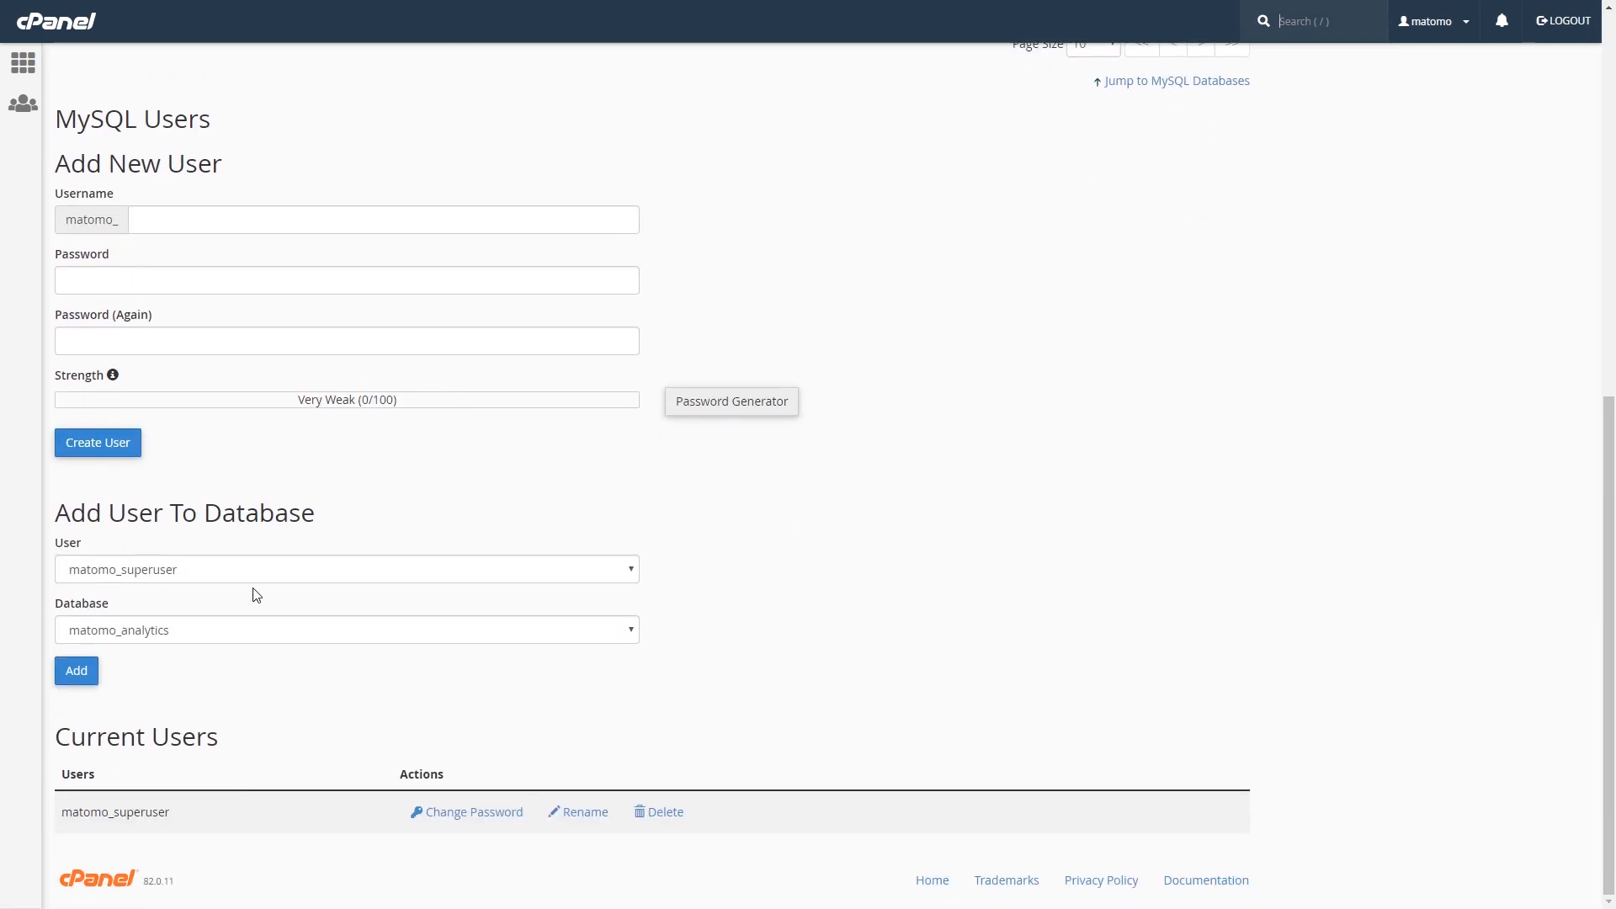
click(75, 671)
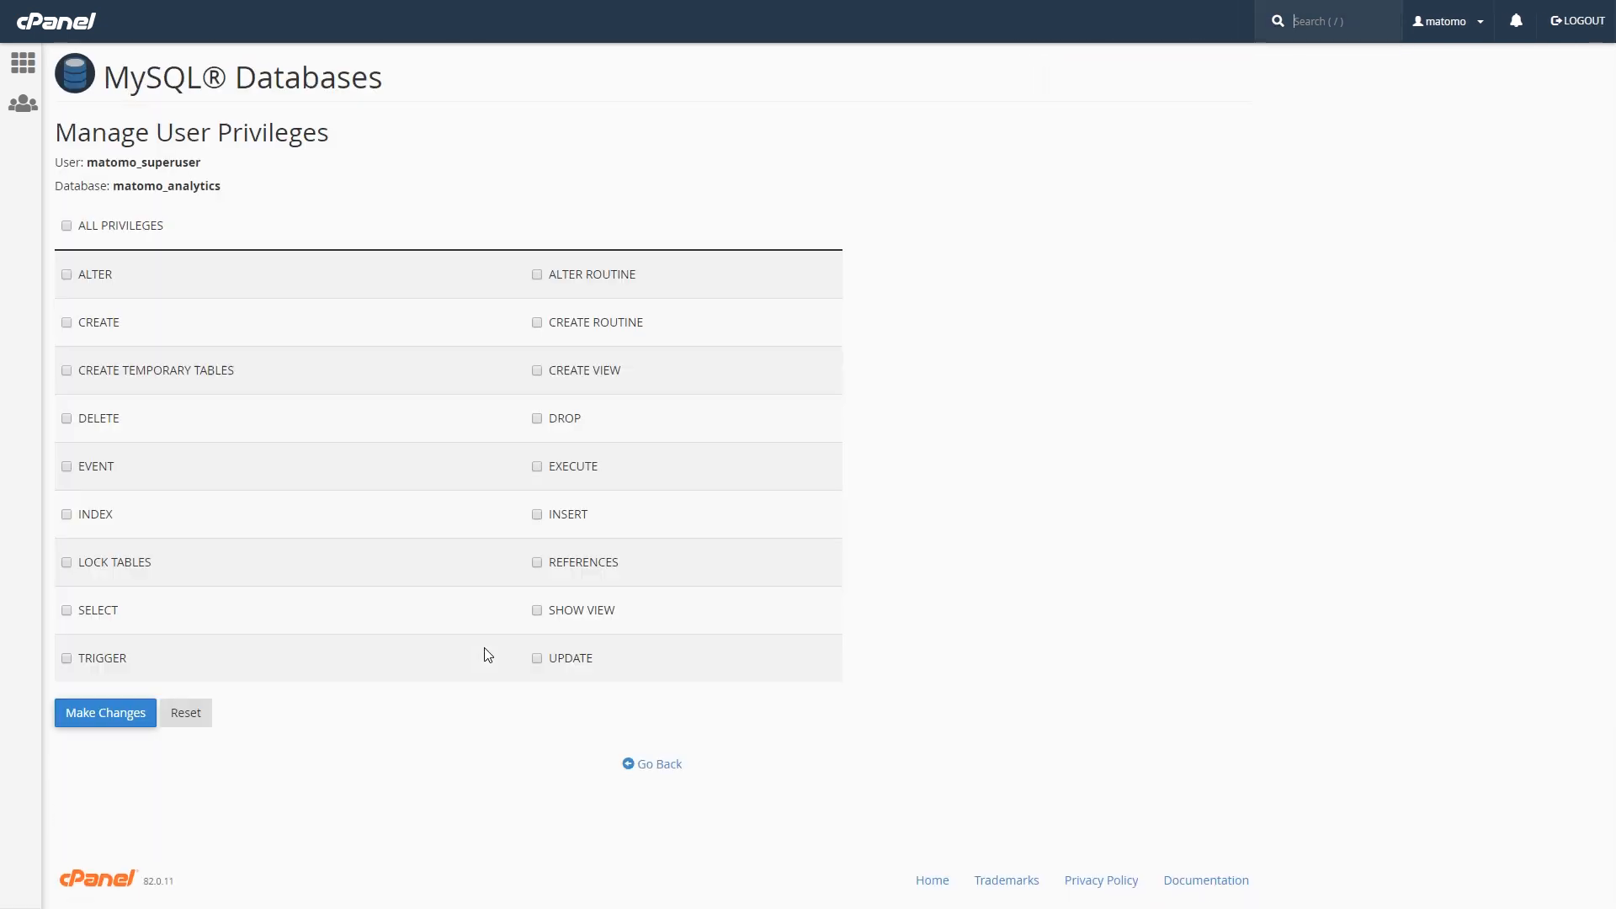
click(66, 225)
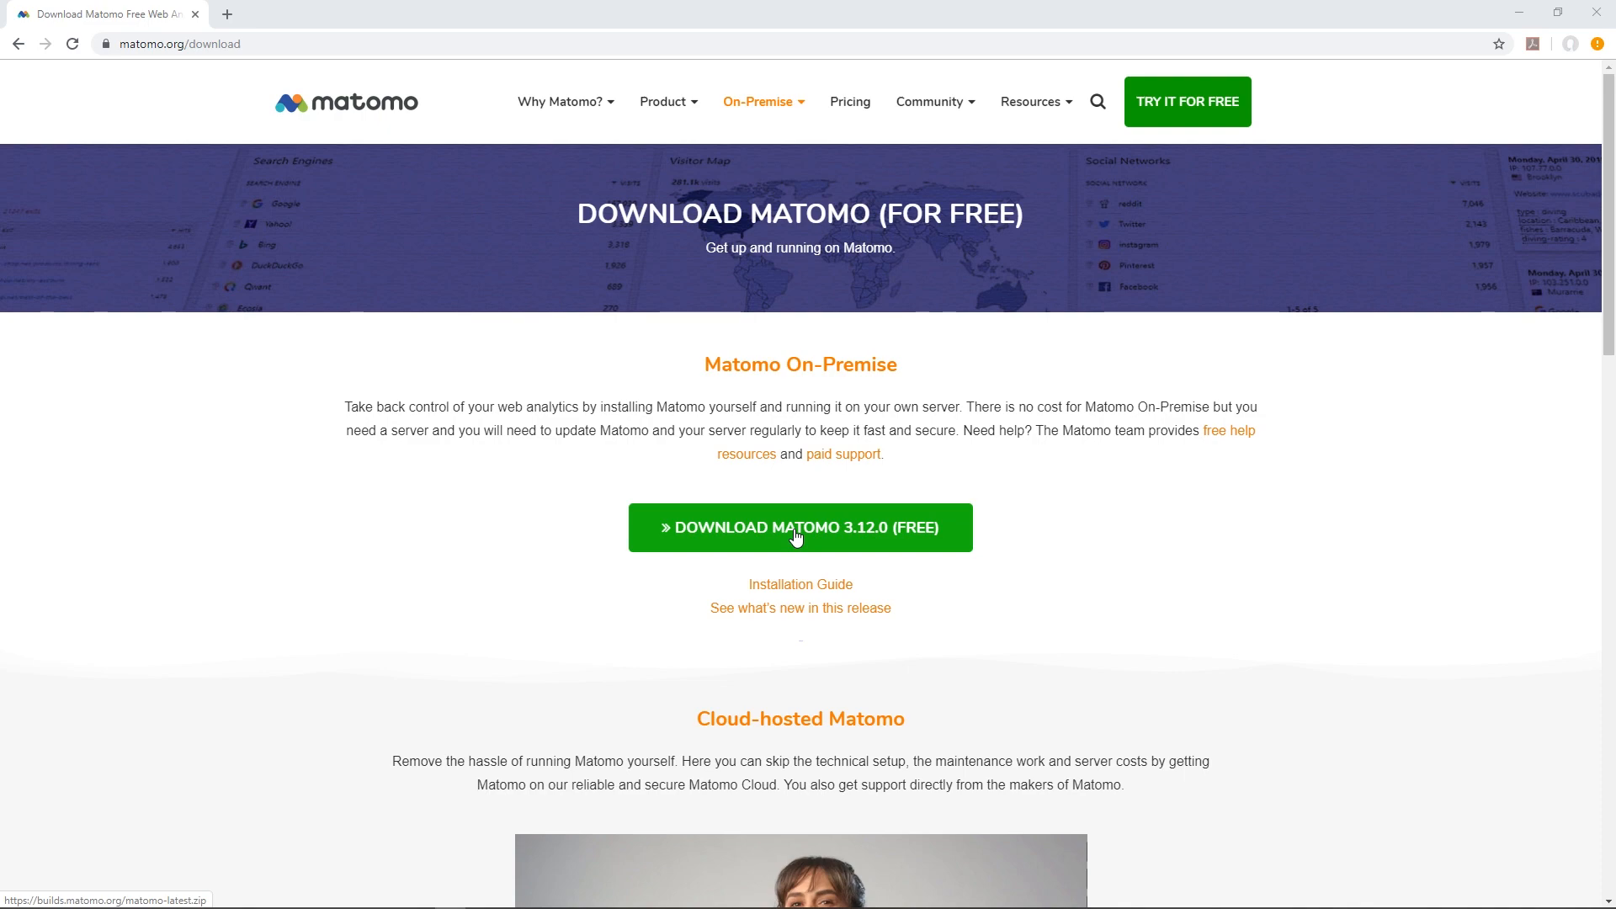
- Extract matomo-latest.zip into C:\downloads\matomo-latest
click(800, 527)
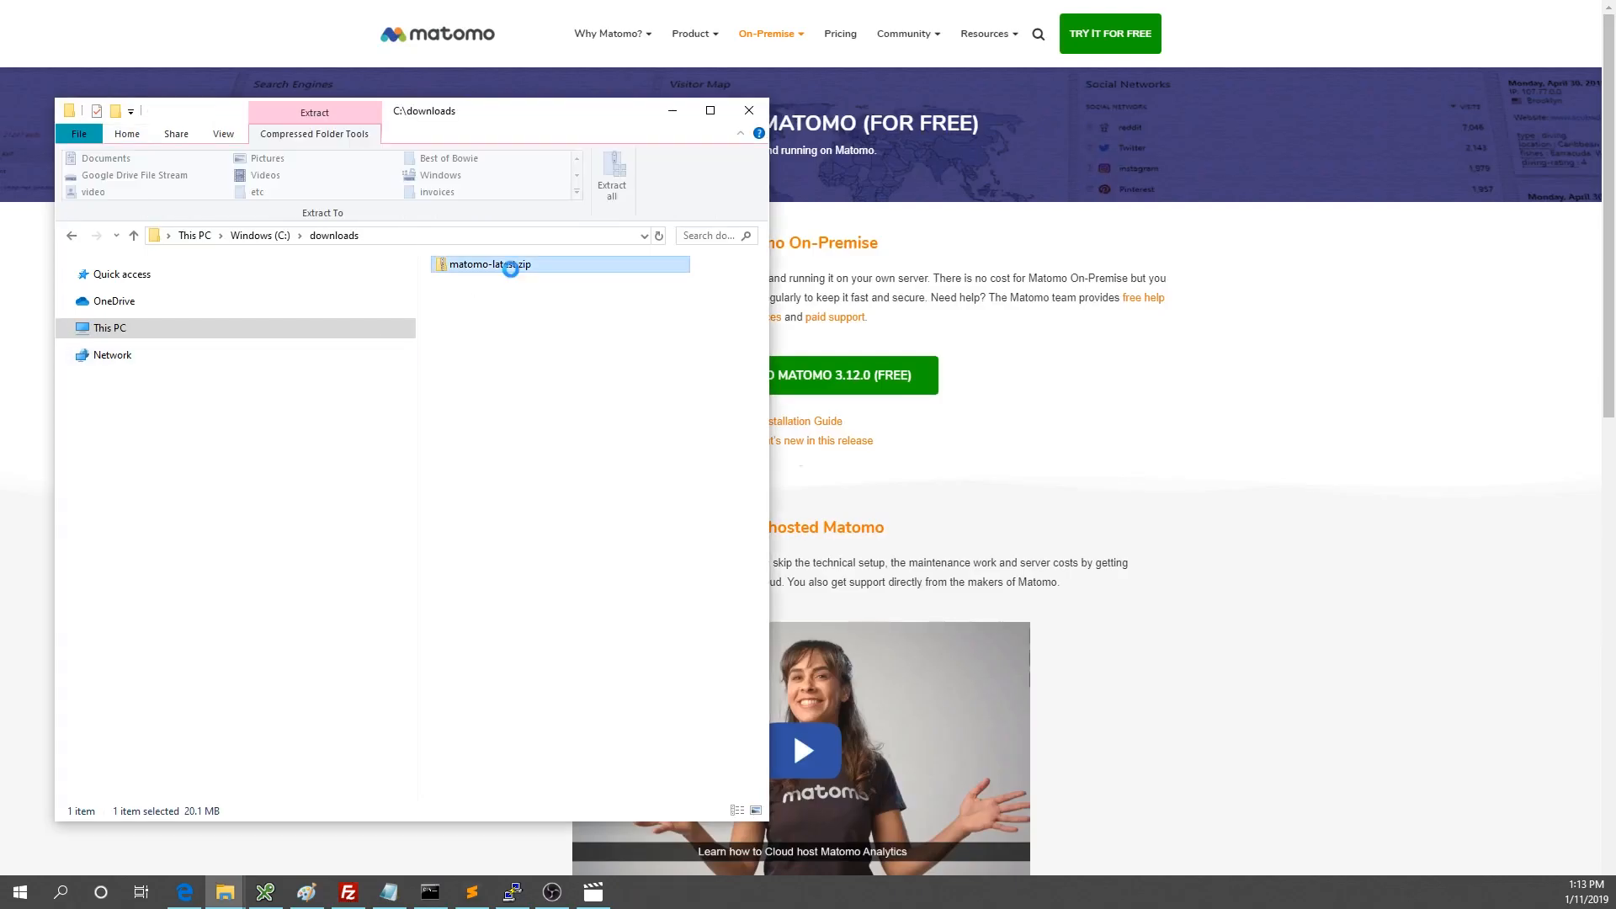
click(611, 170)
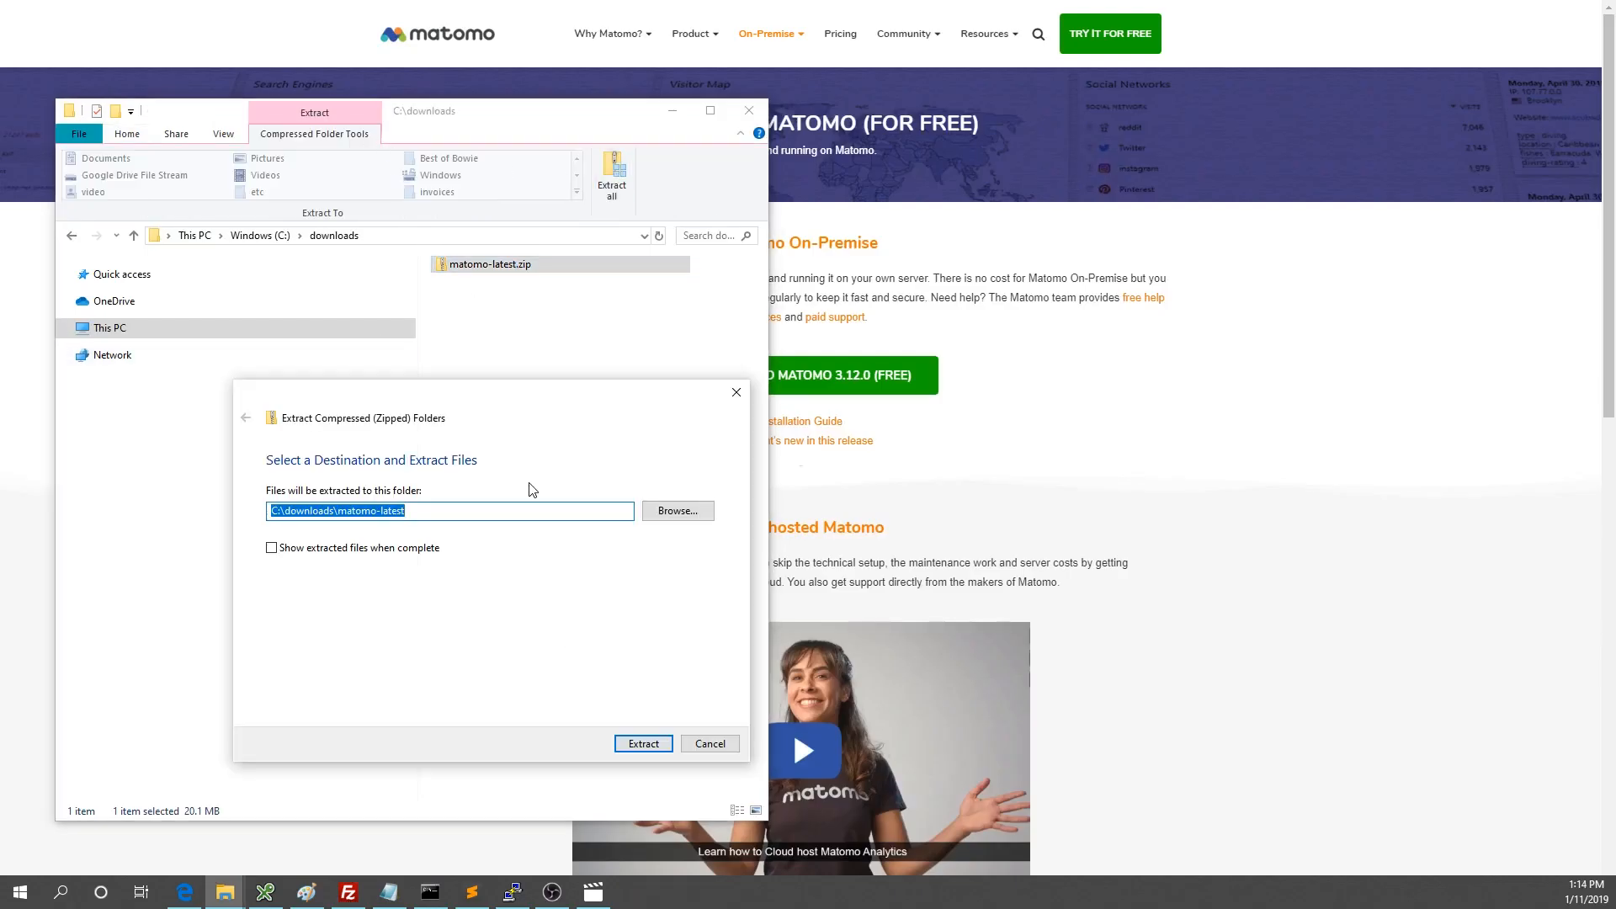
click(642, 743)
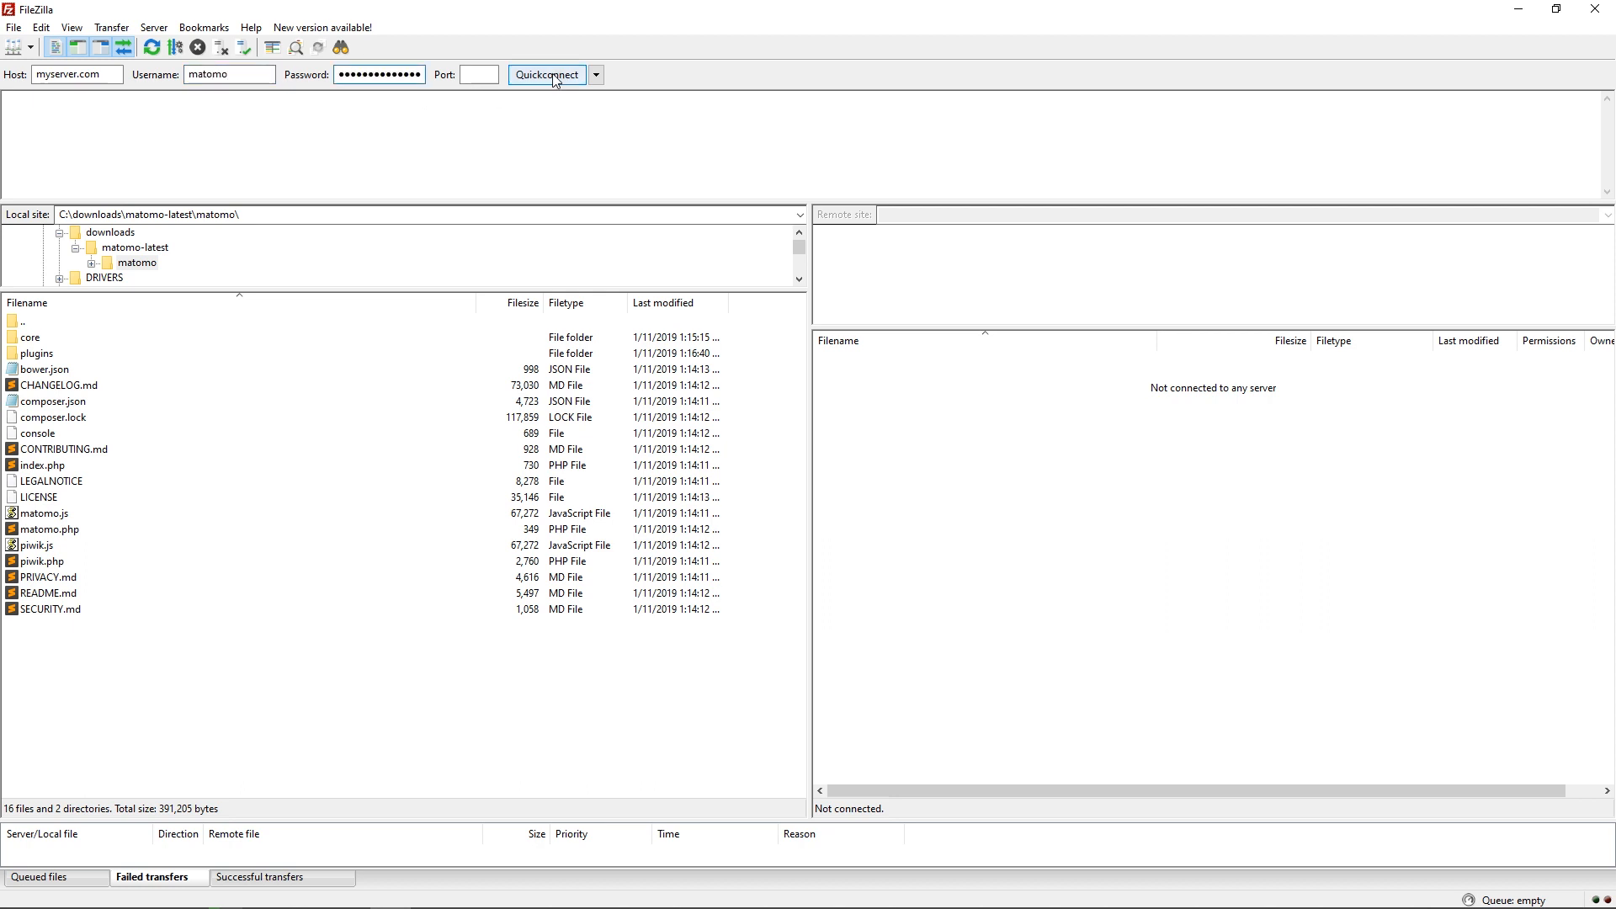
- Quickconnect FileZilla to the myserver.com FTP server
click(165, 40)
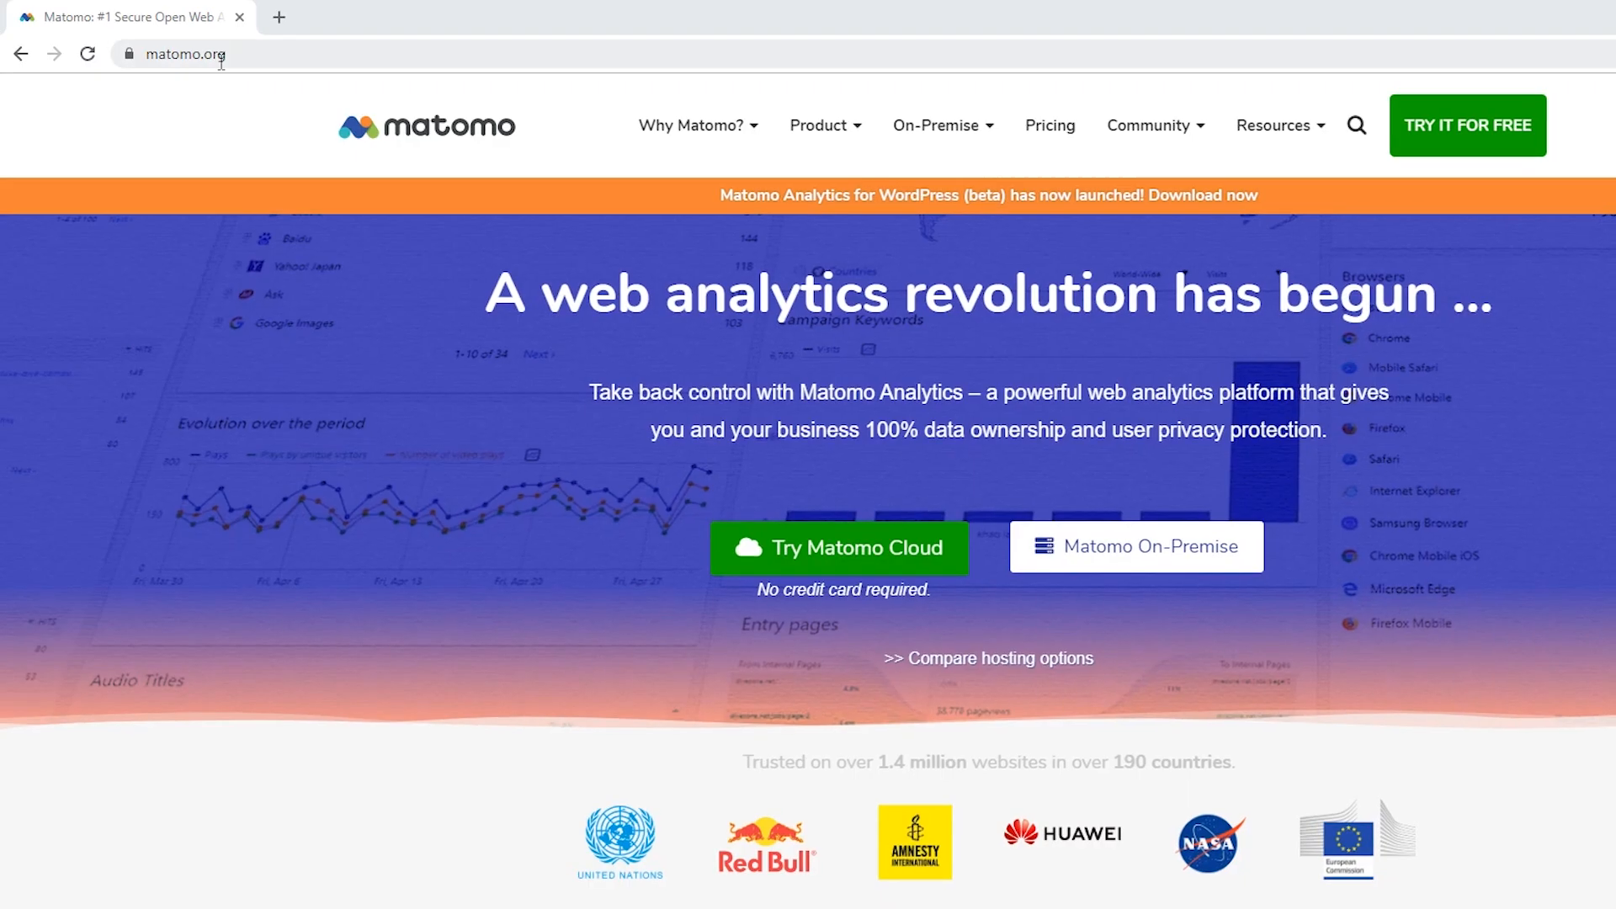
- Load myserver.com/matomo in a new tab and advance from Welcome to System Check
click(278, 17)
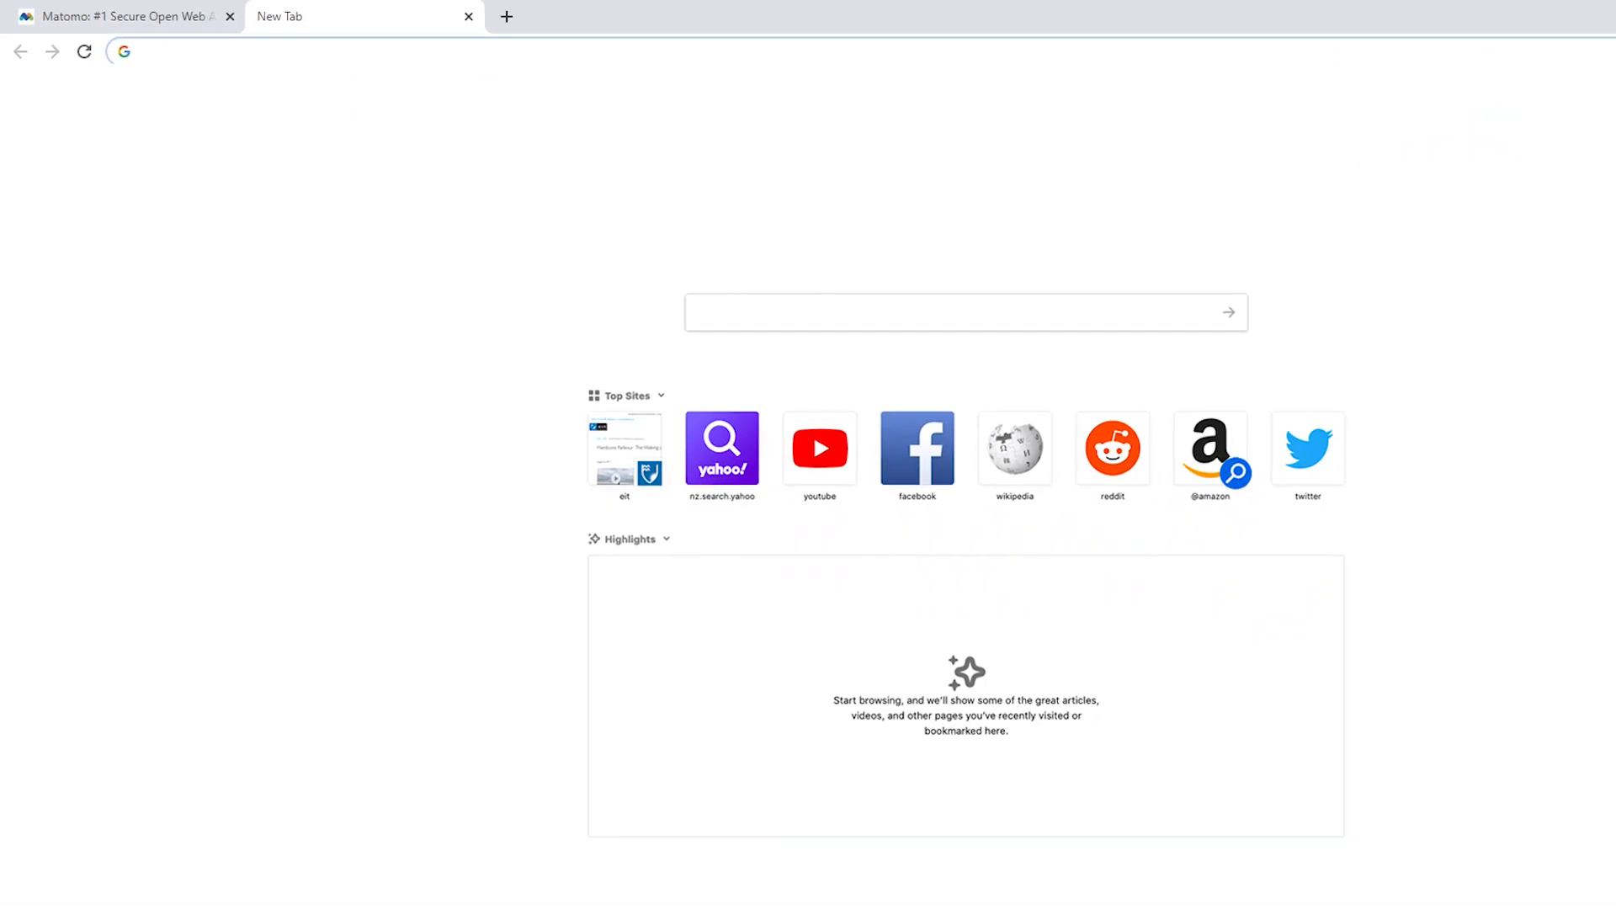
text(myserver.com/matomo/)
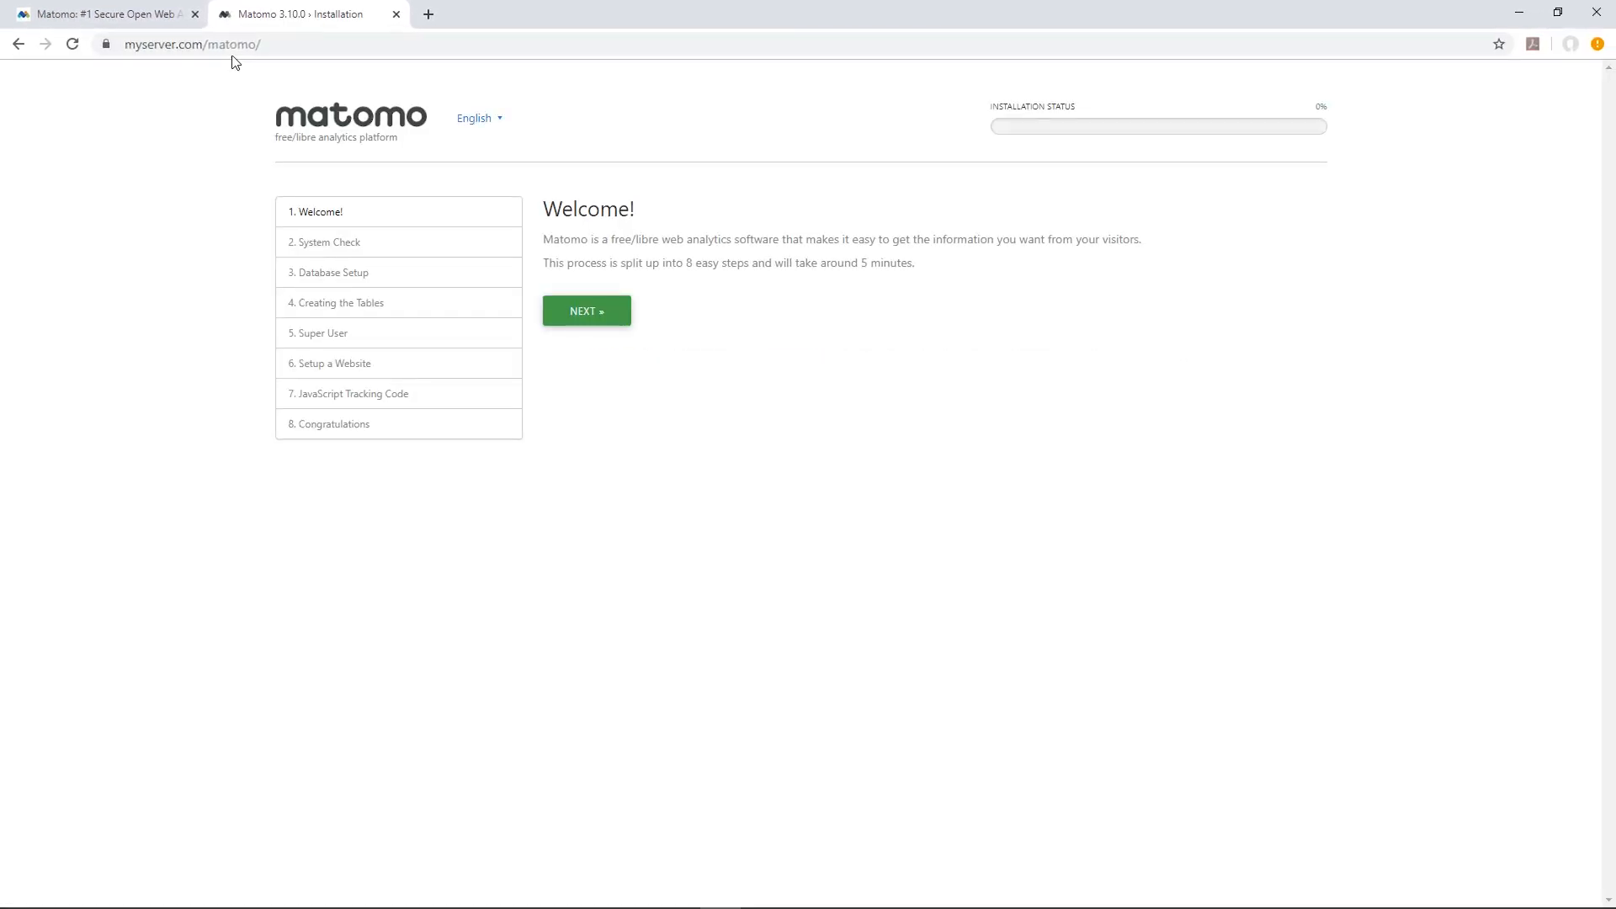
click(586, 311)
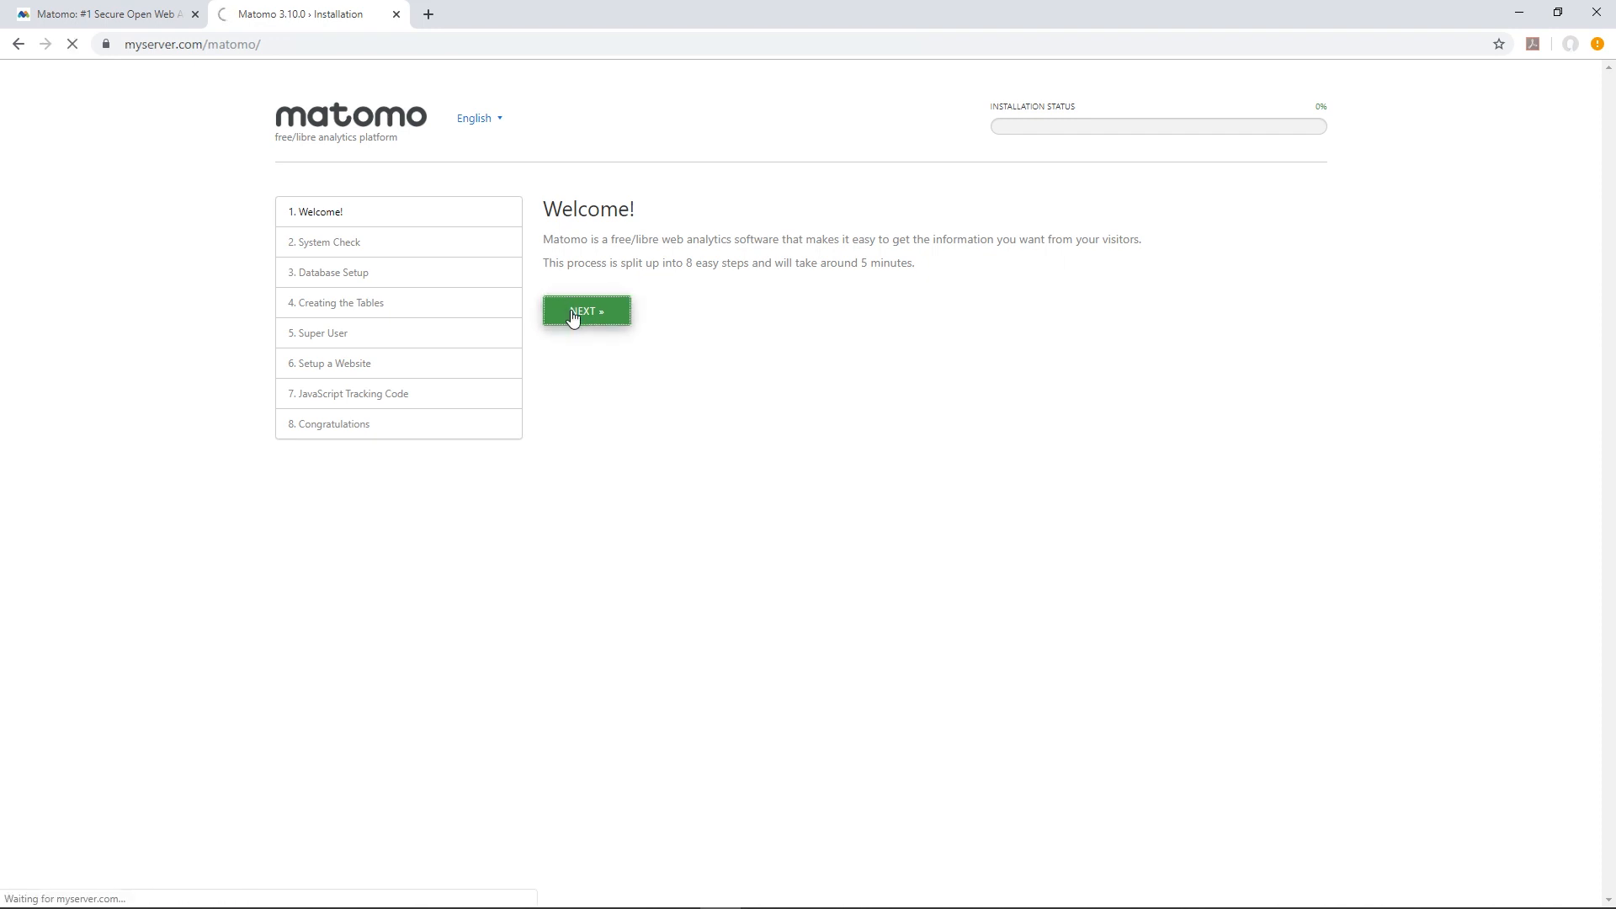
click(586, 312)
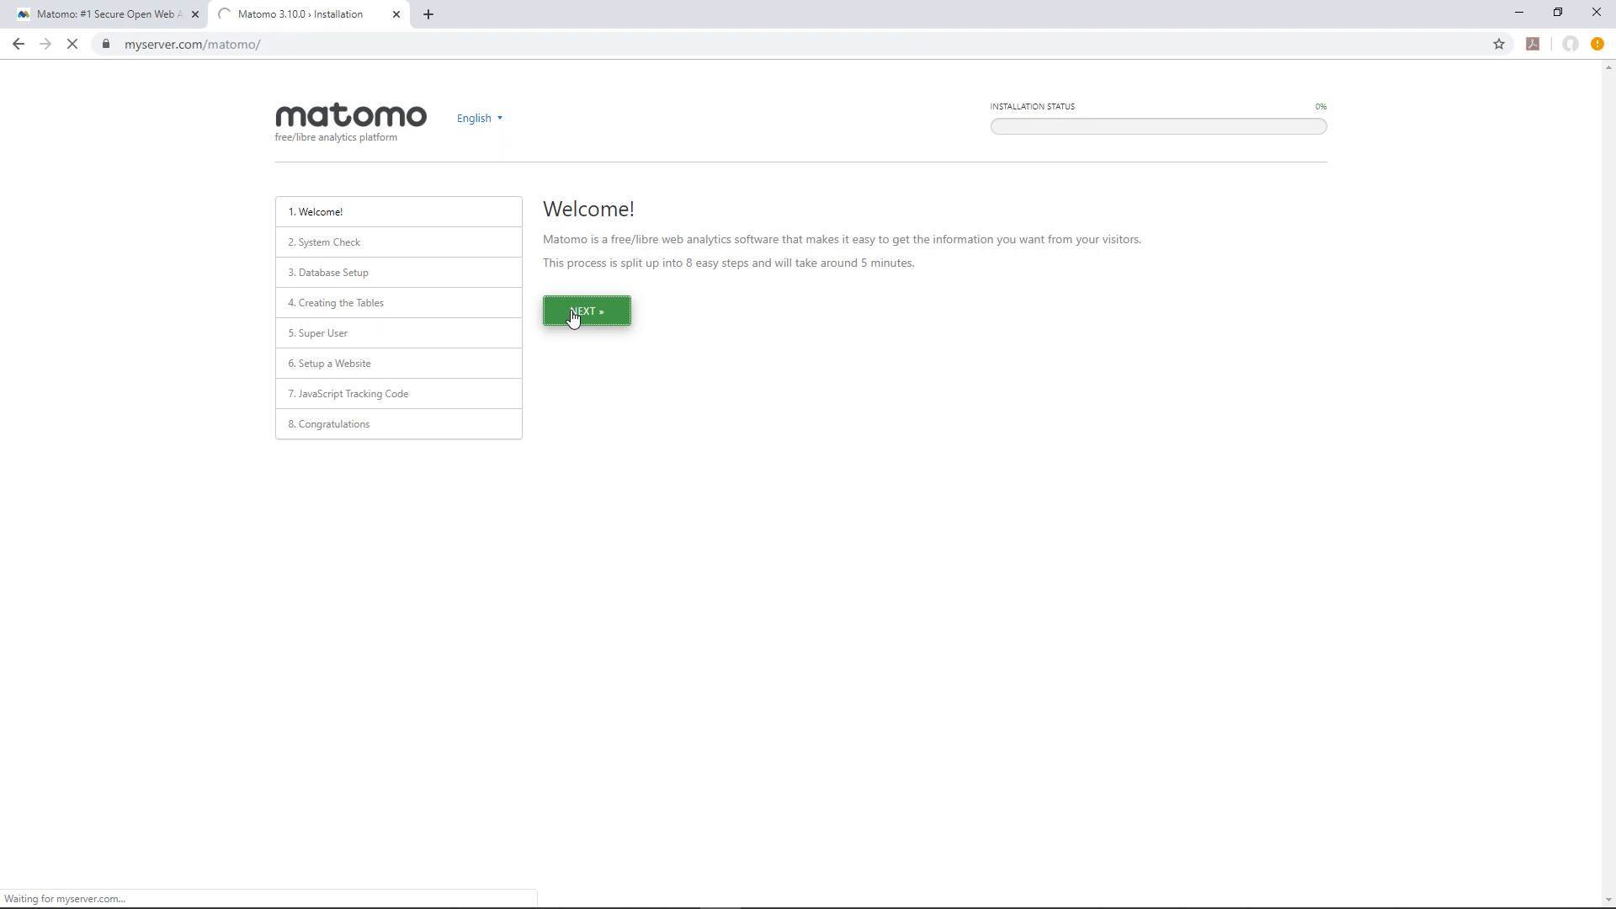
click(586, 311)
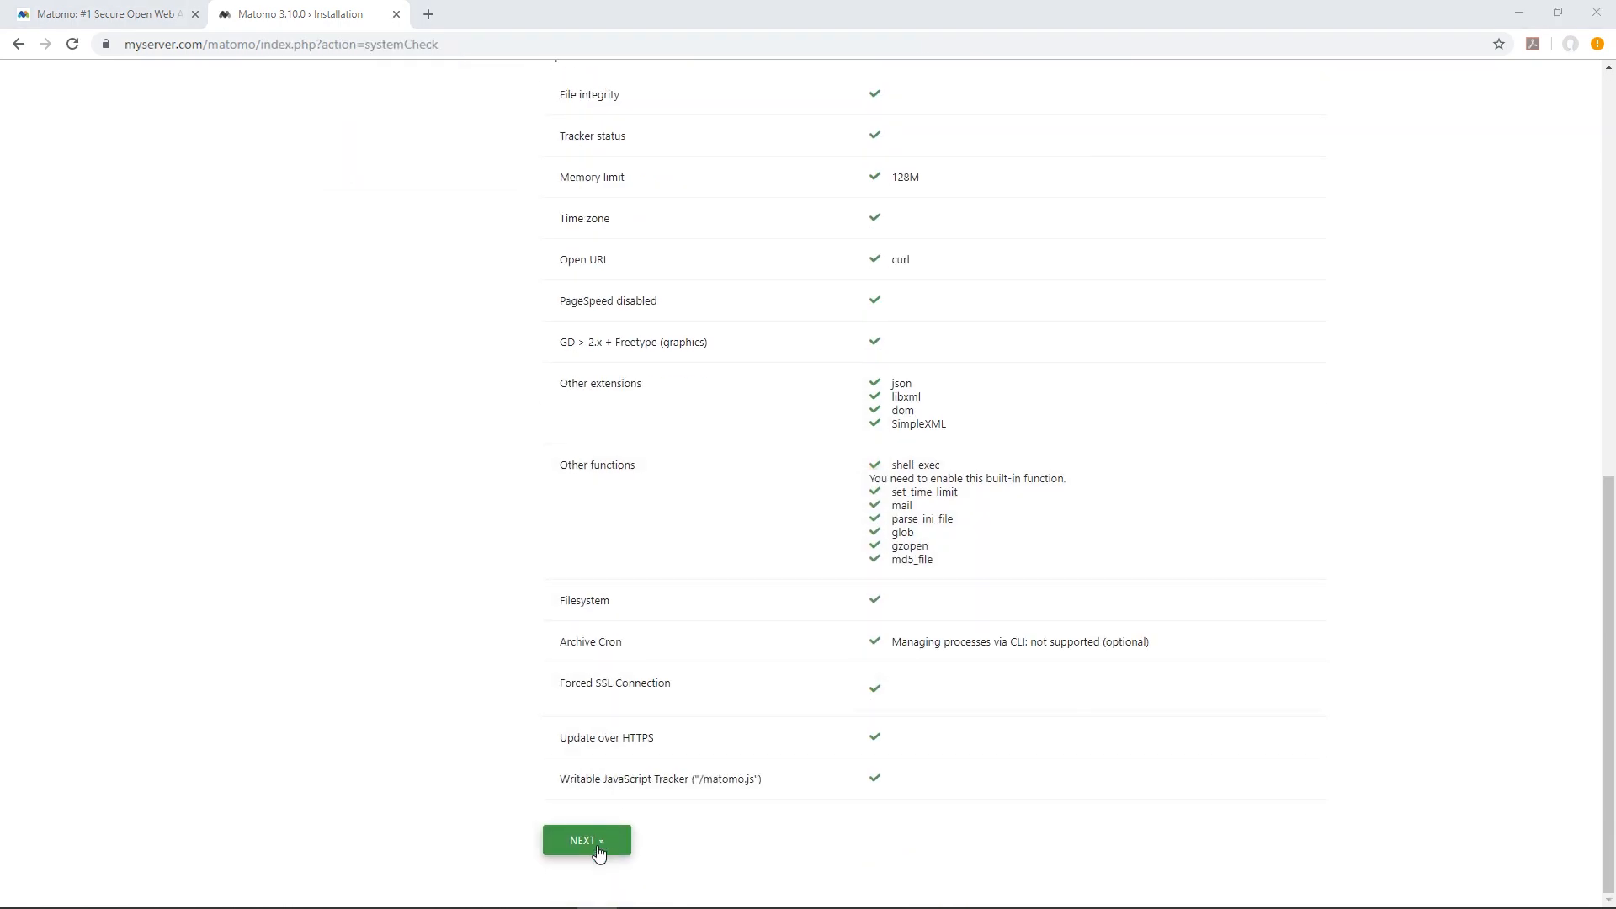
- Submit database login matomo with database matomo_analytics and pass table creation
click(586, 839)
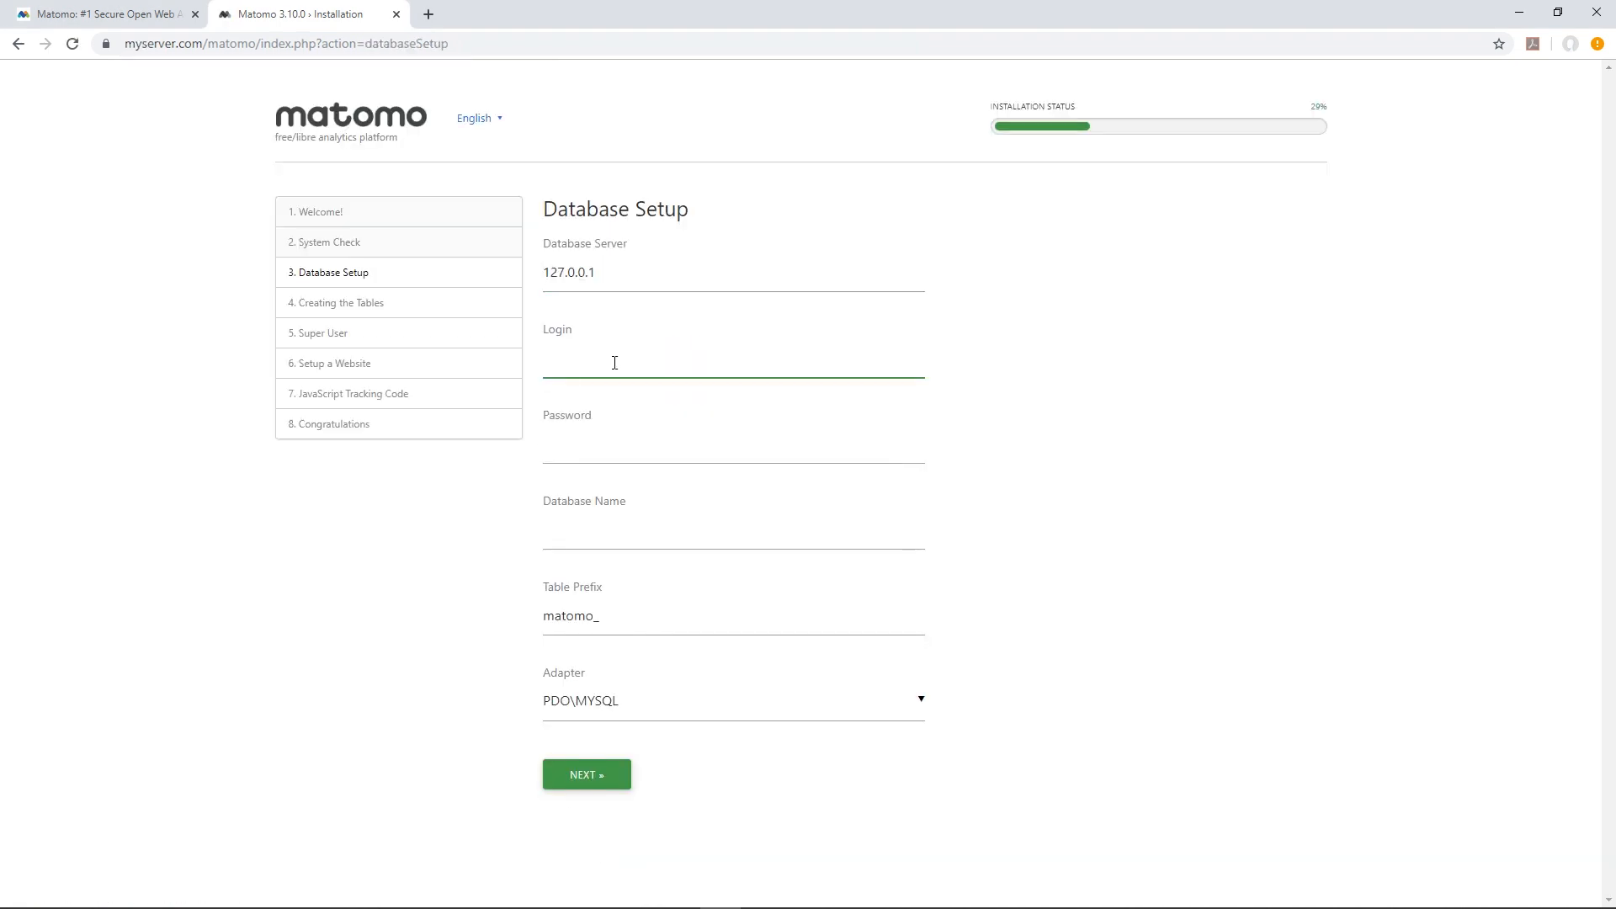
text(matomo)
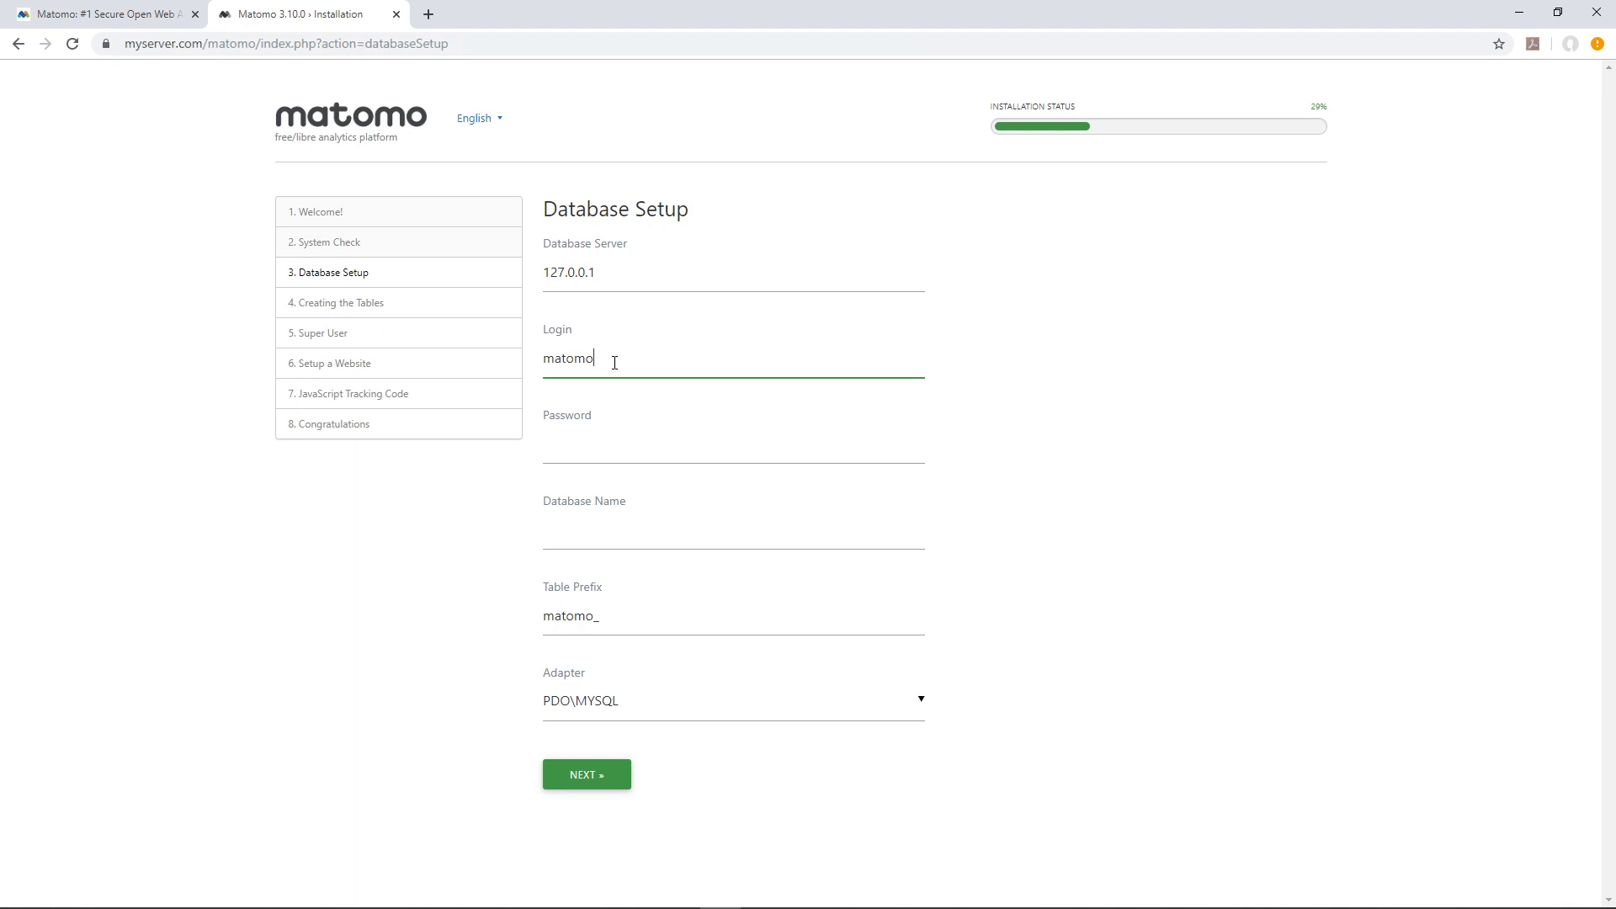
click(733, 444)
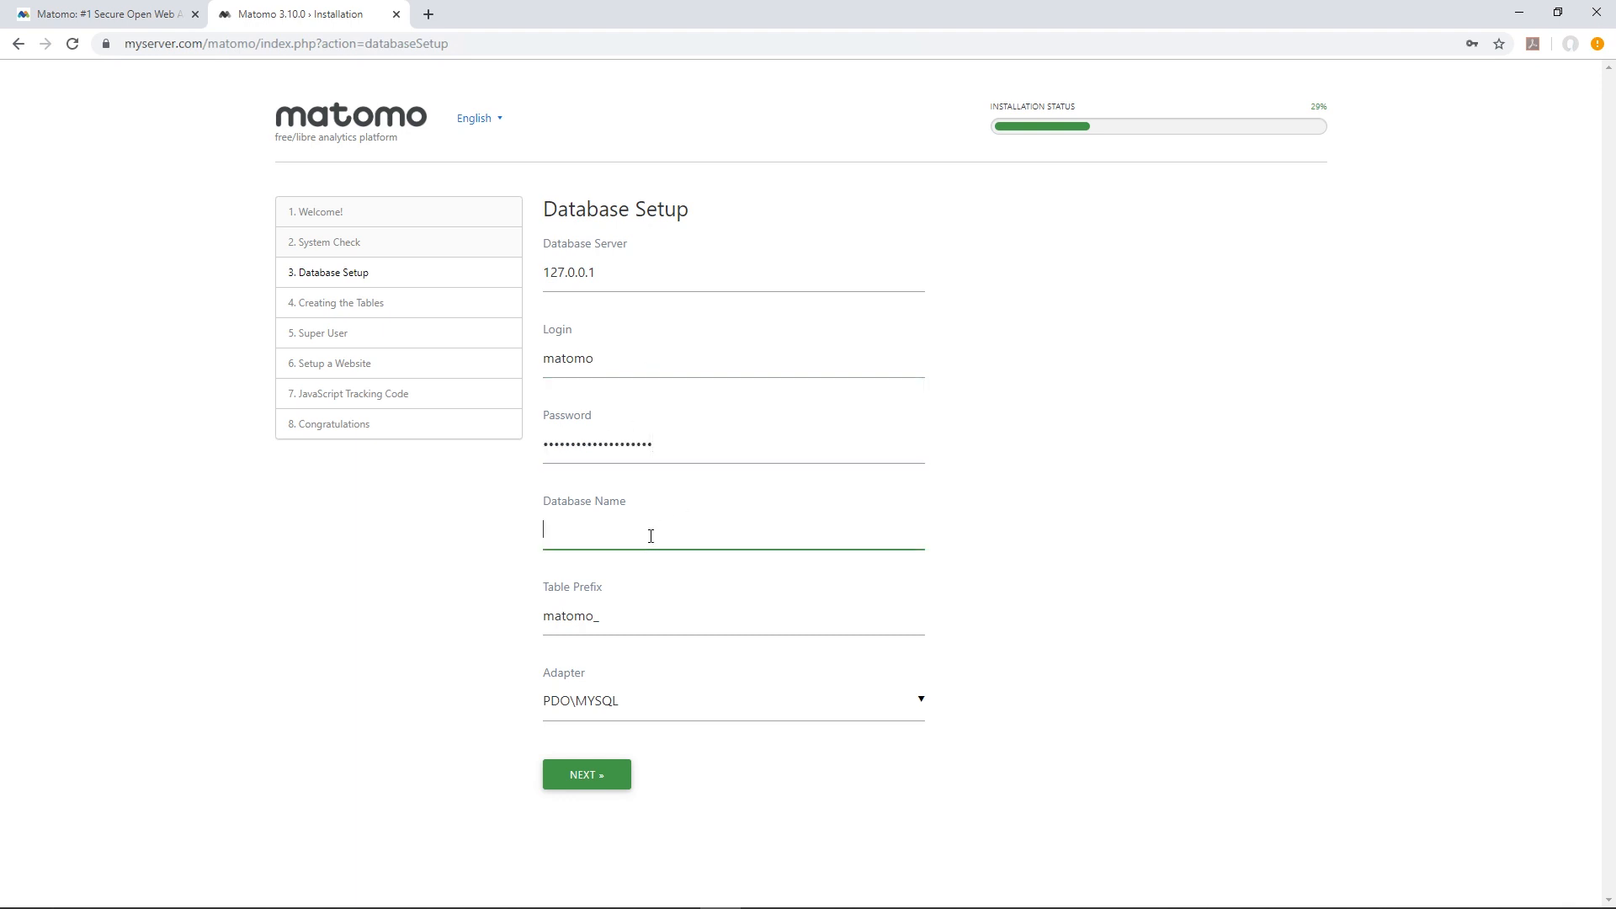
text(matomo_anal)
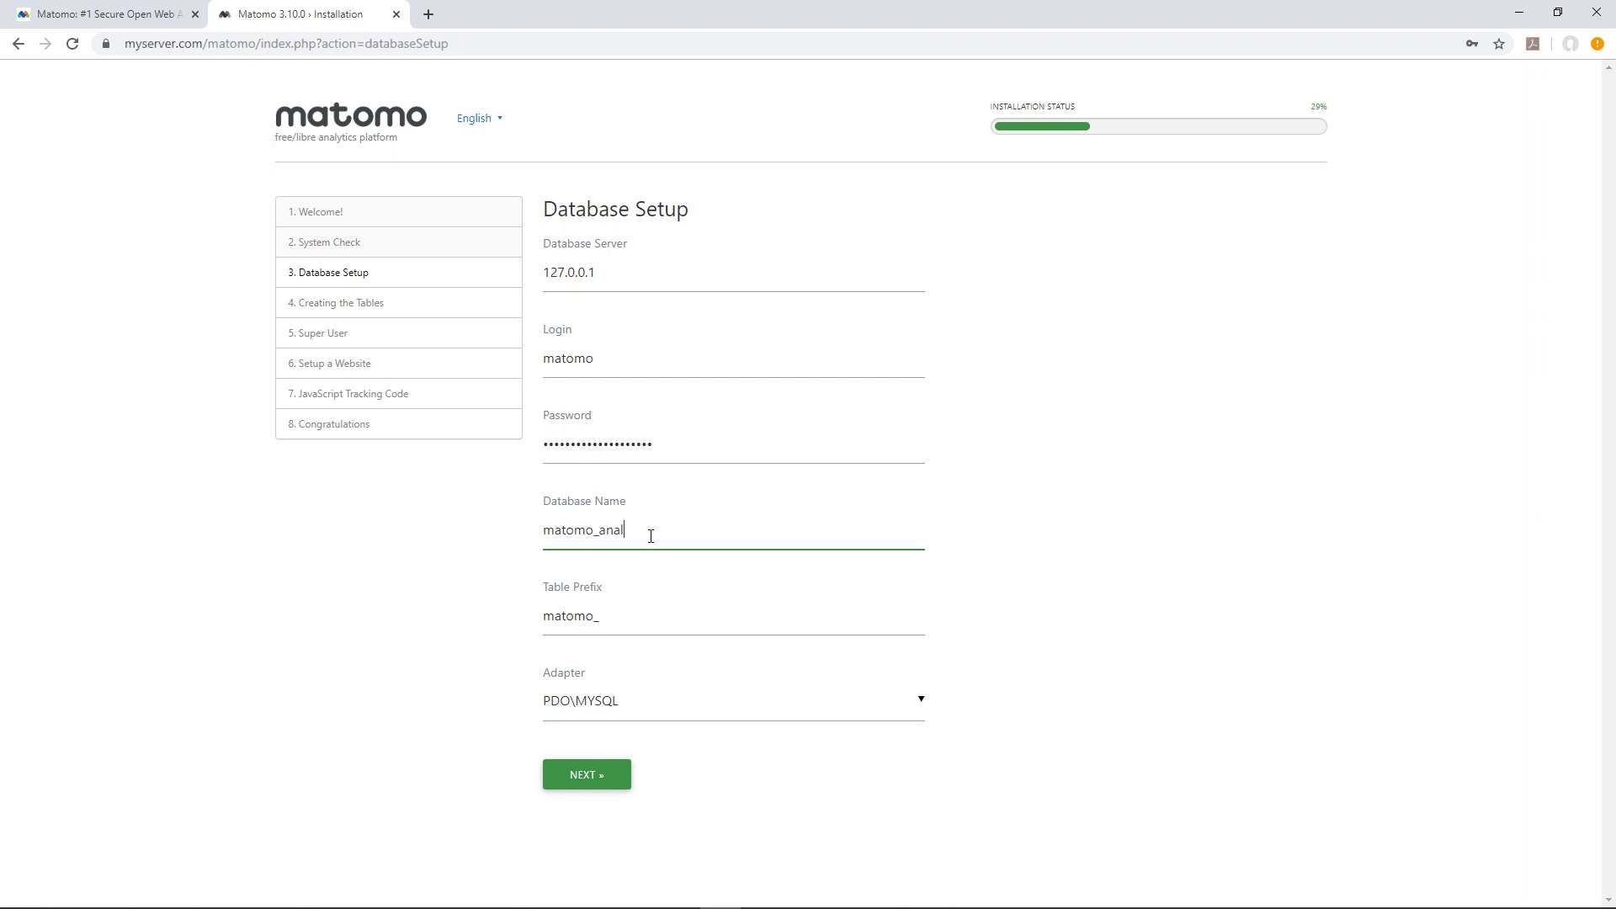
text(ytics)
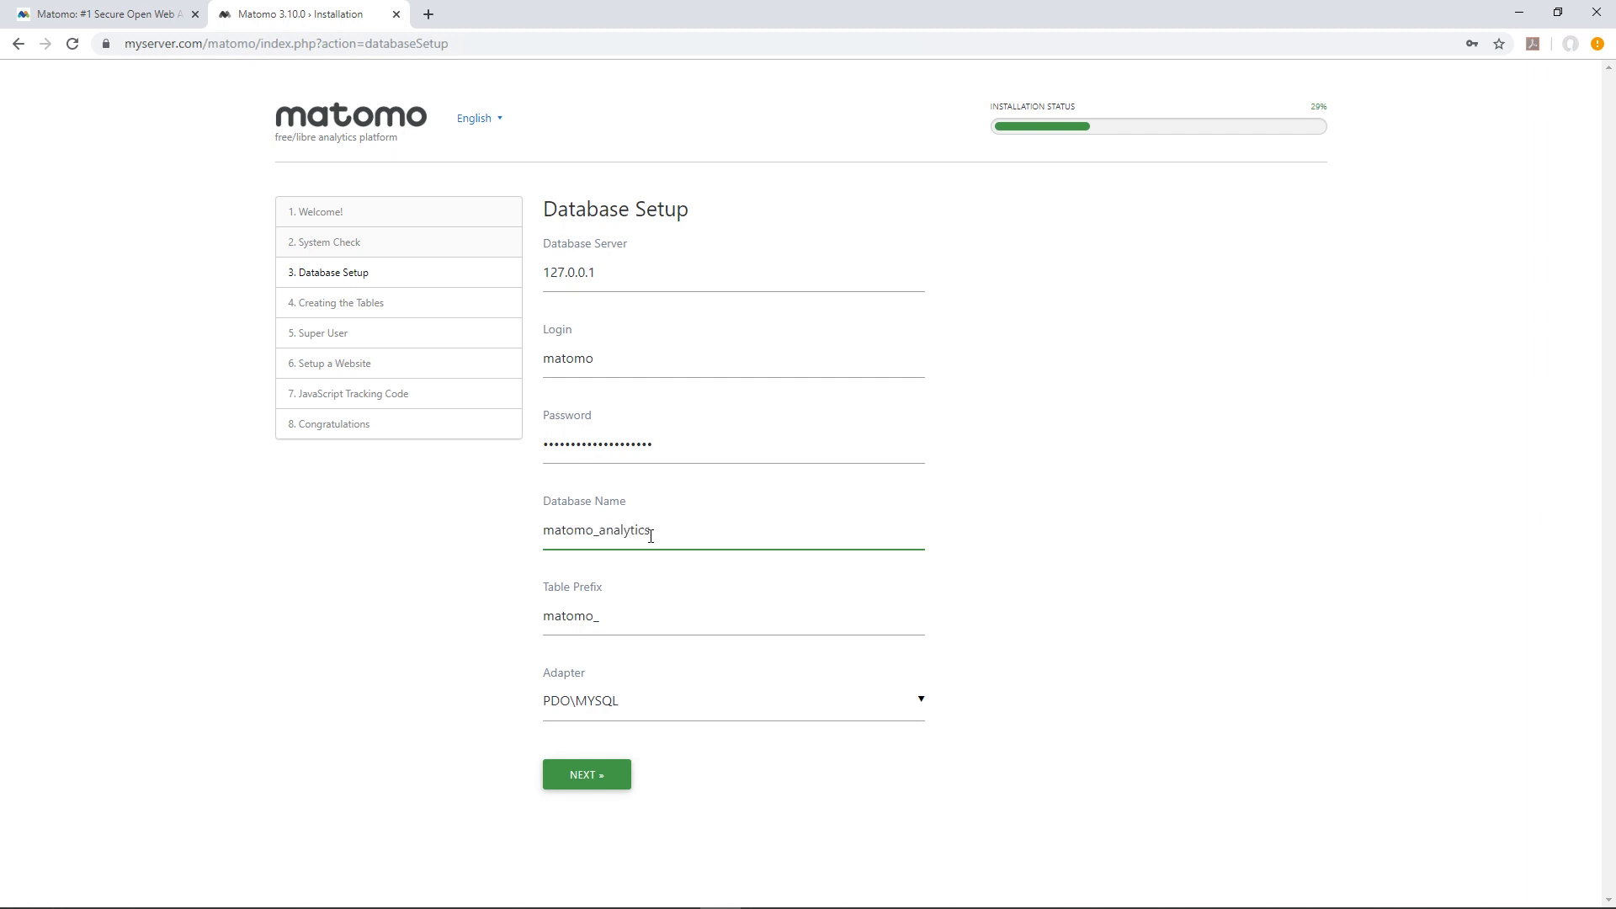
click(586, 775)
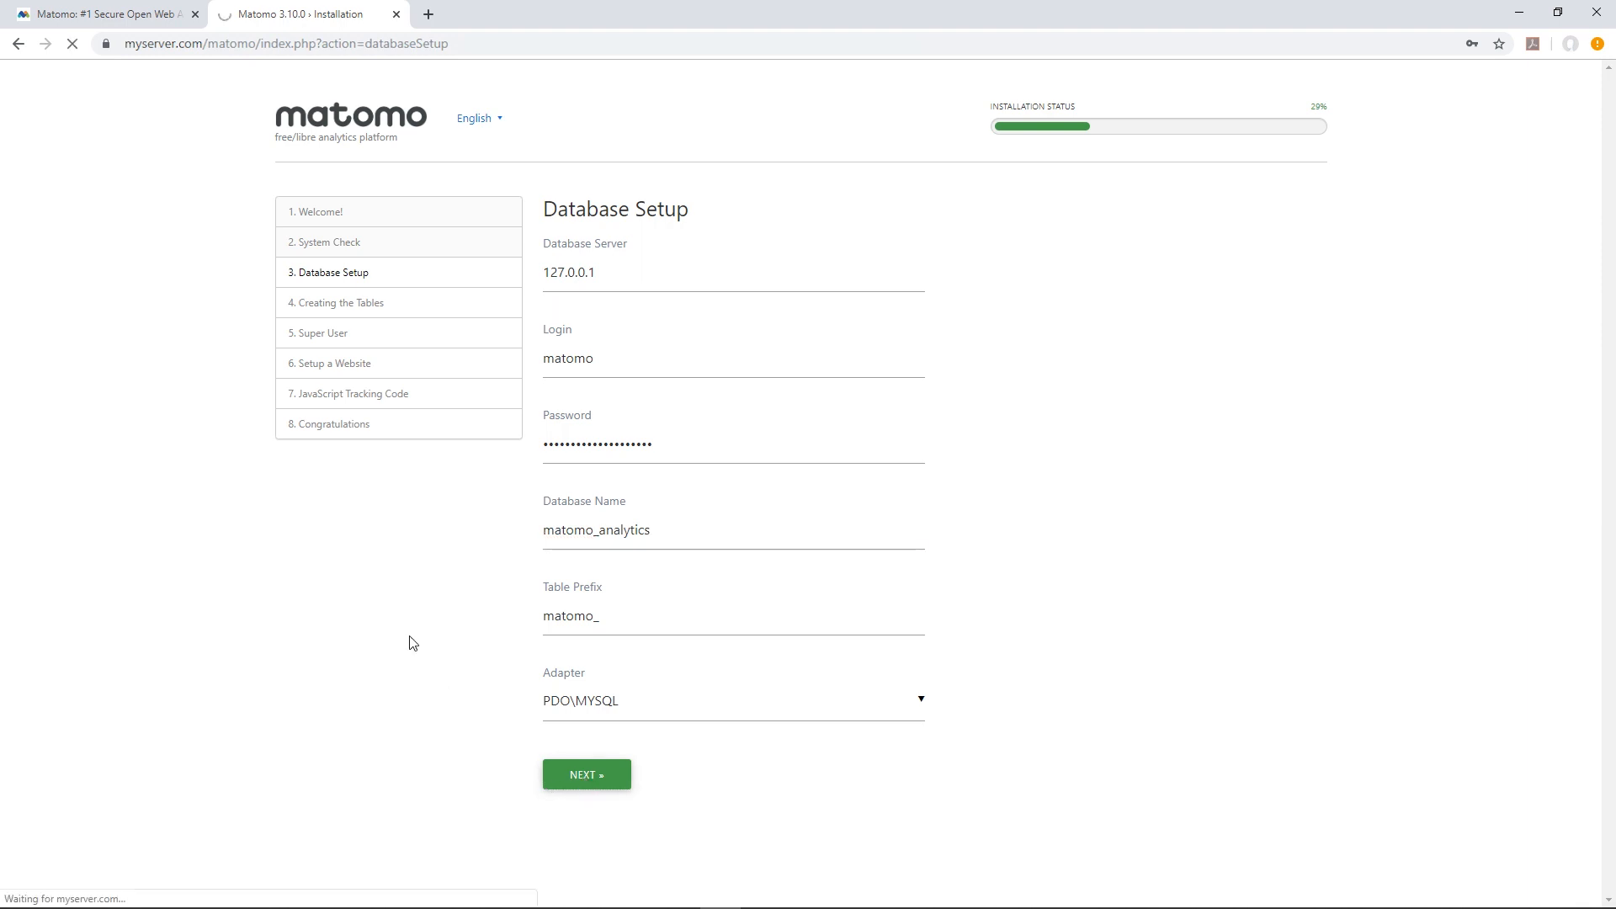
click(586, 774)
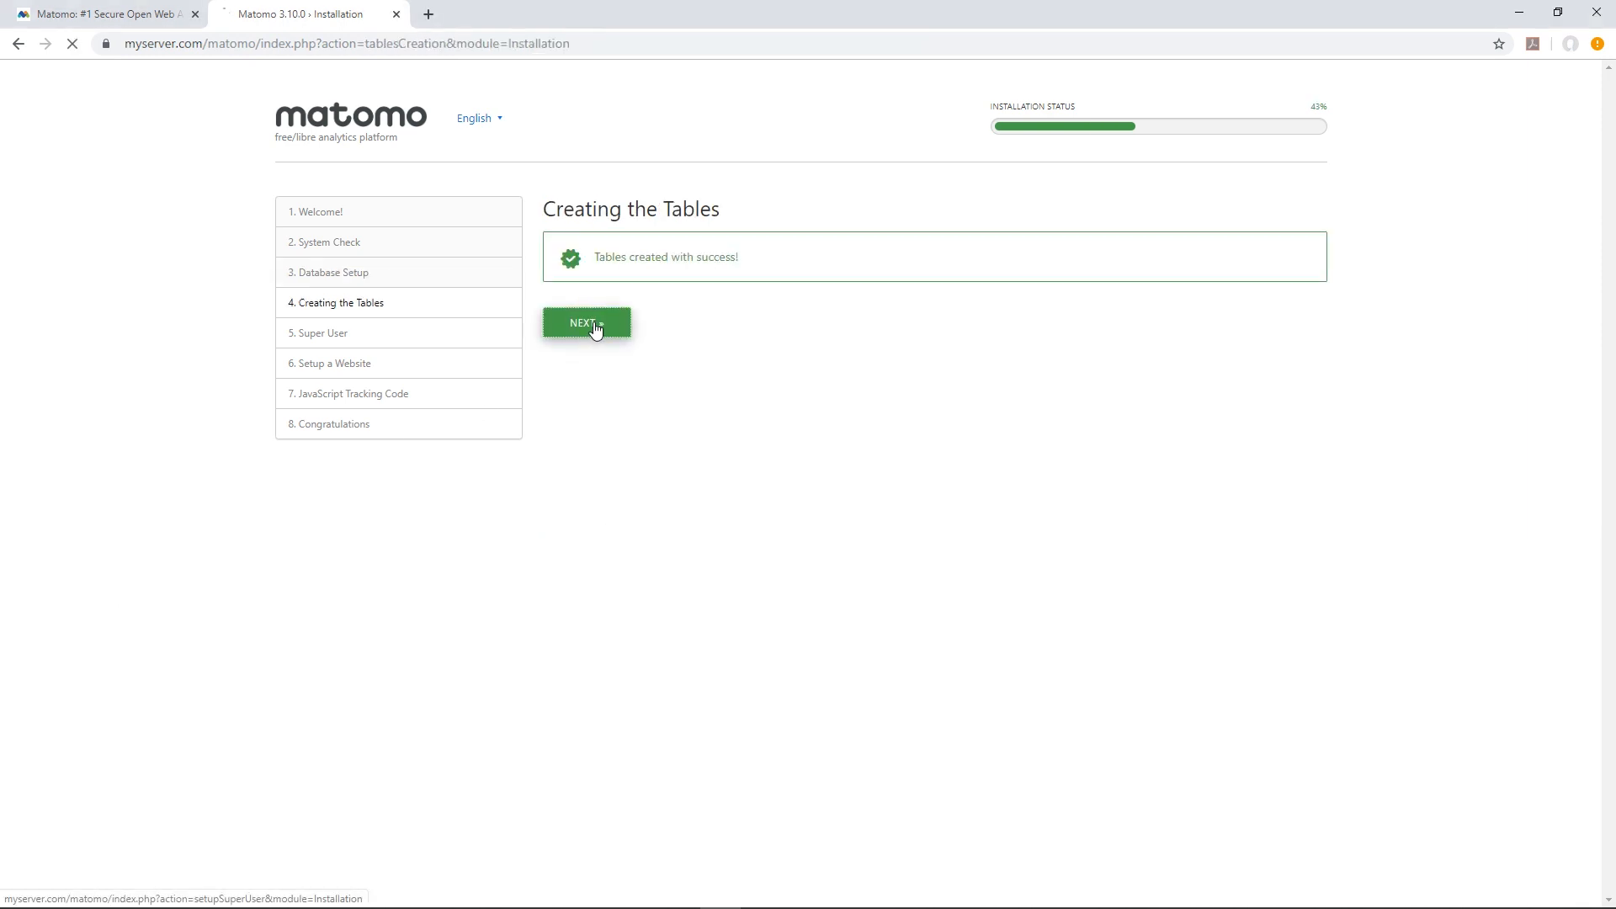
- Create super user 'superuser' with password and email, then continue
click(586, 323)
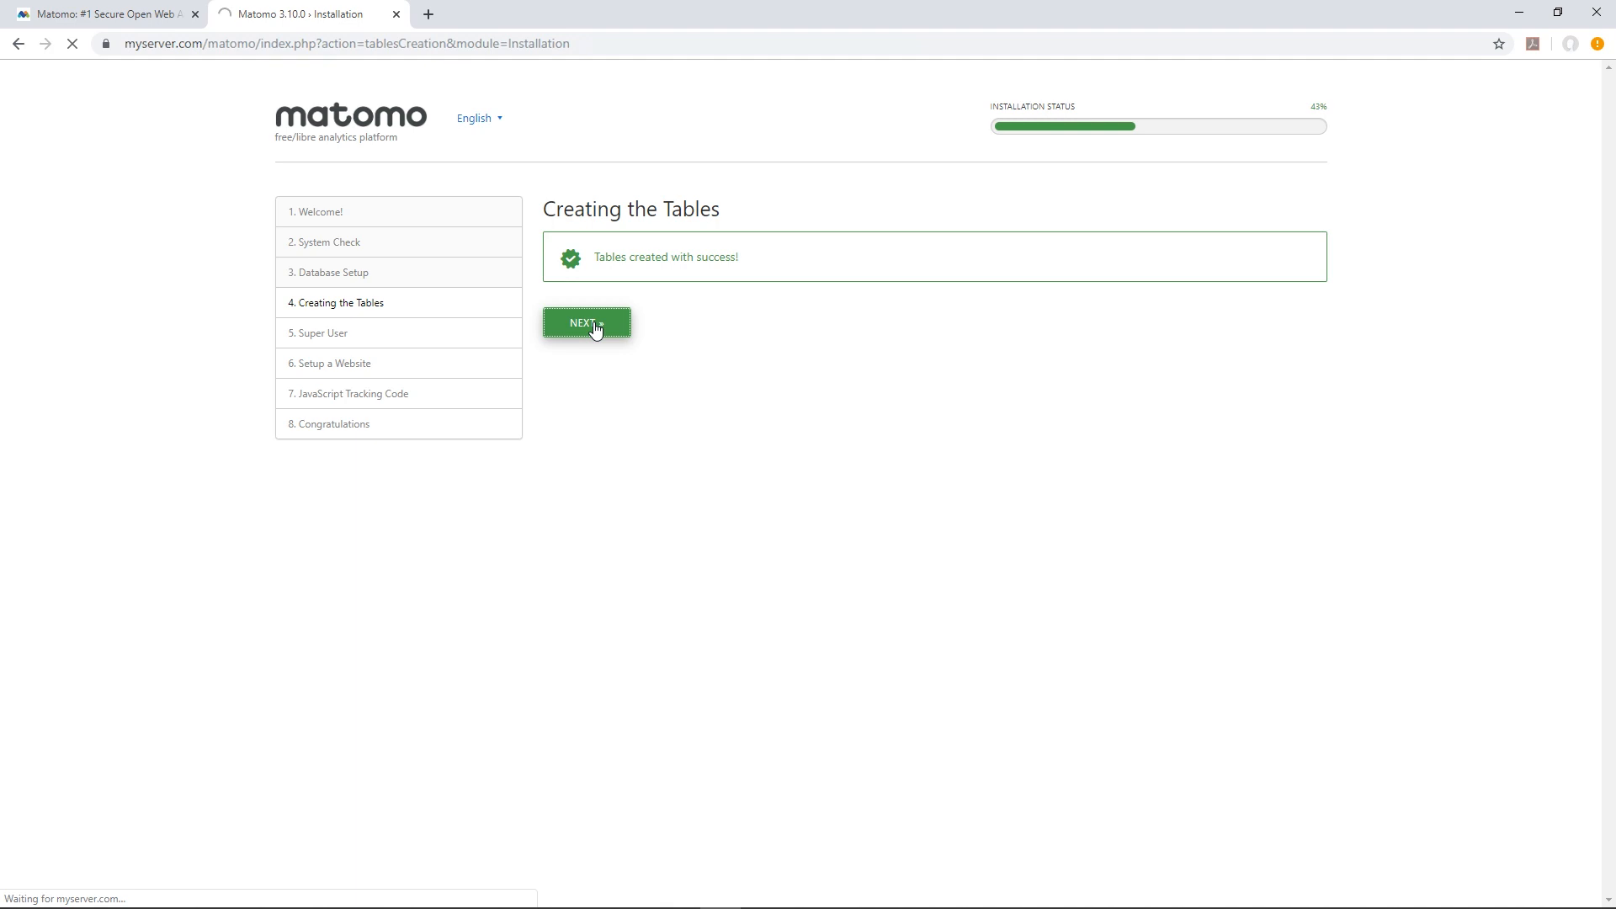
click(586, 322)
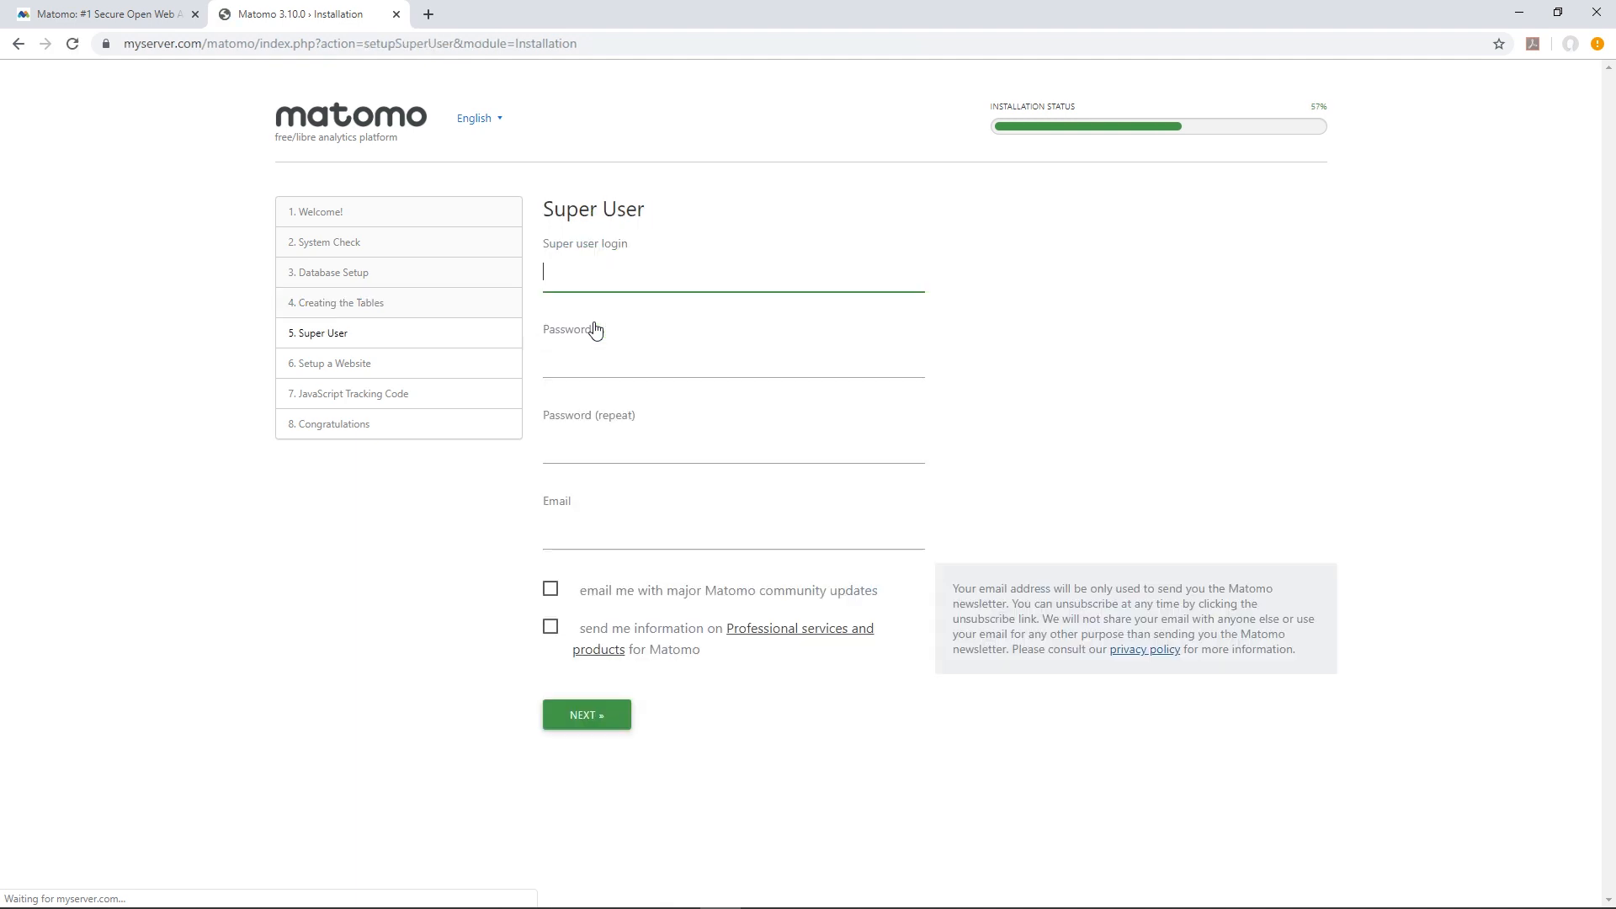
text(s)
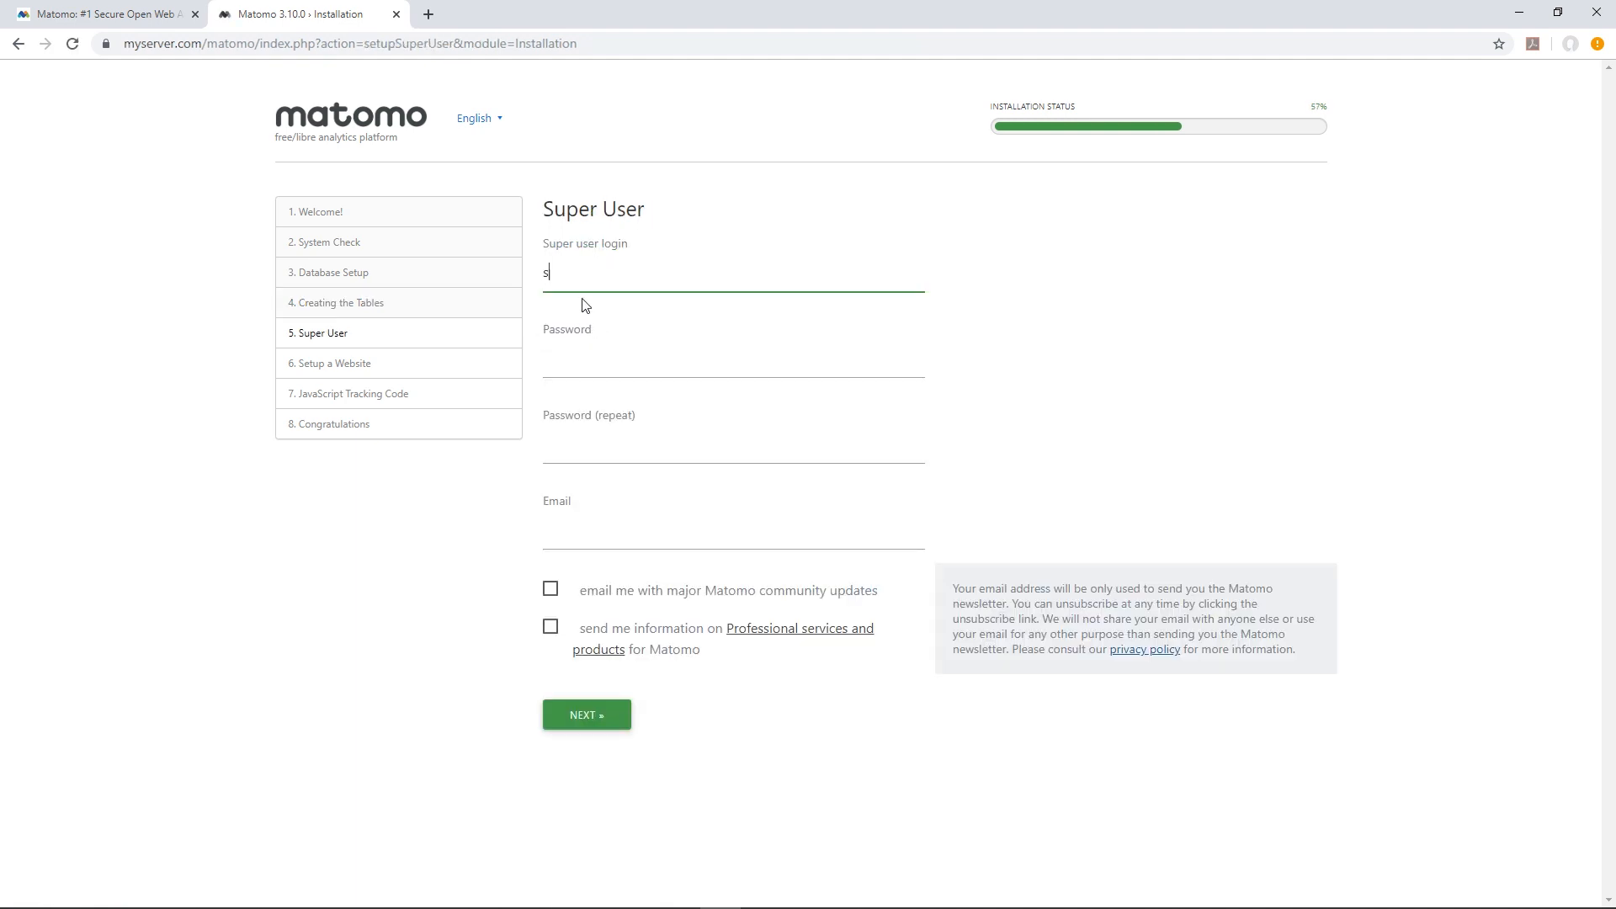
text(uperuser)
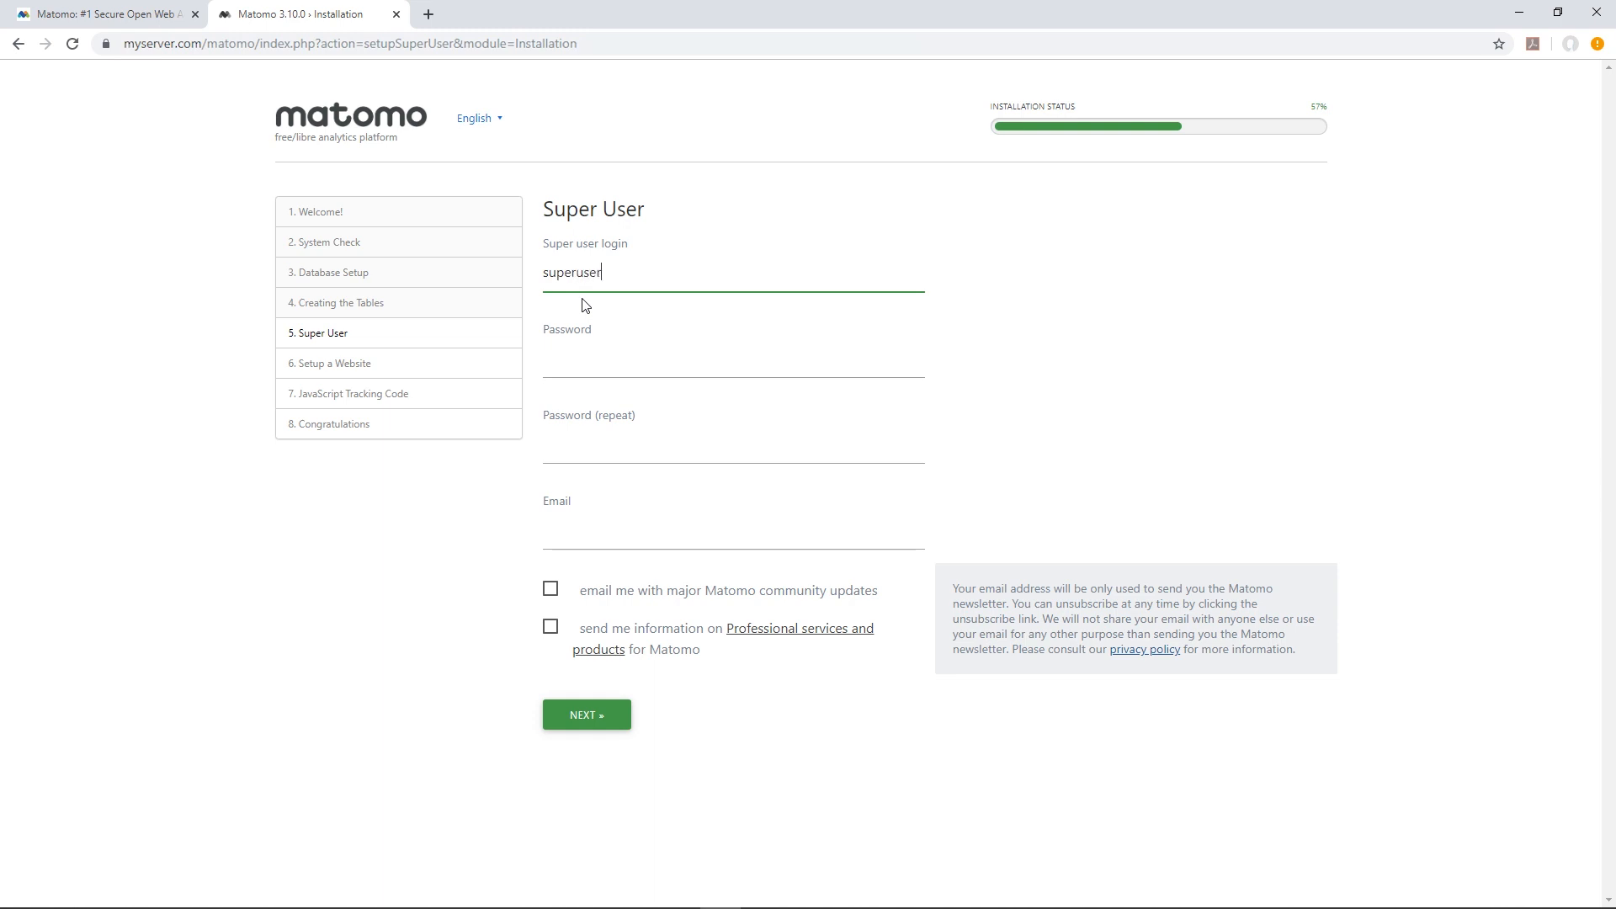
click(734, 366)
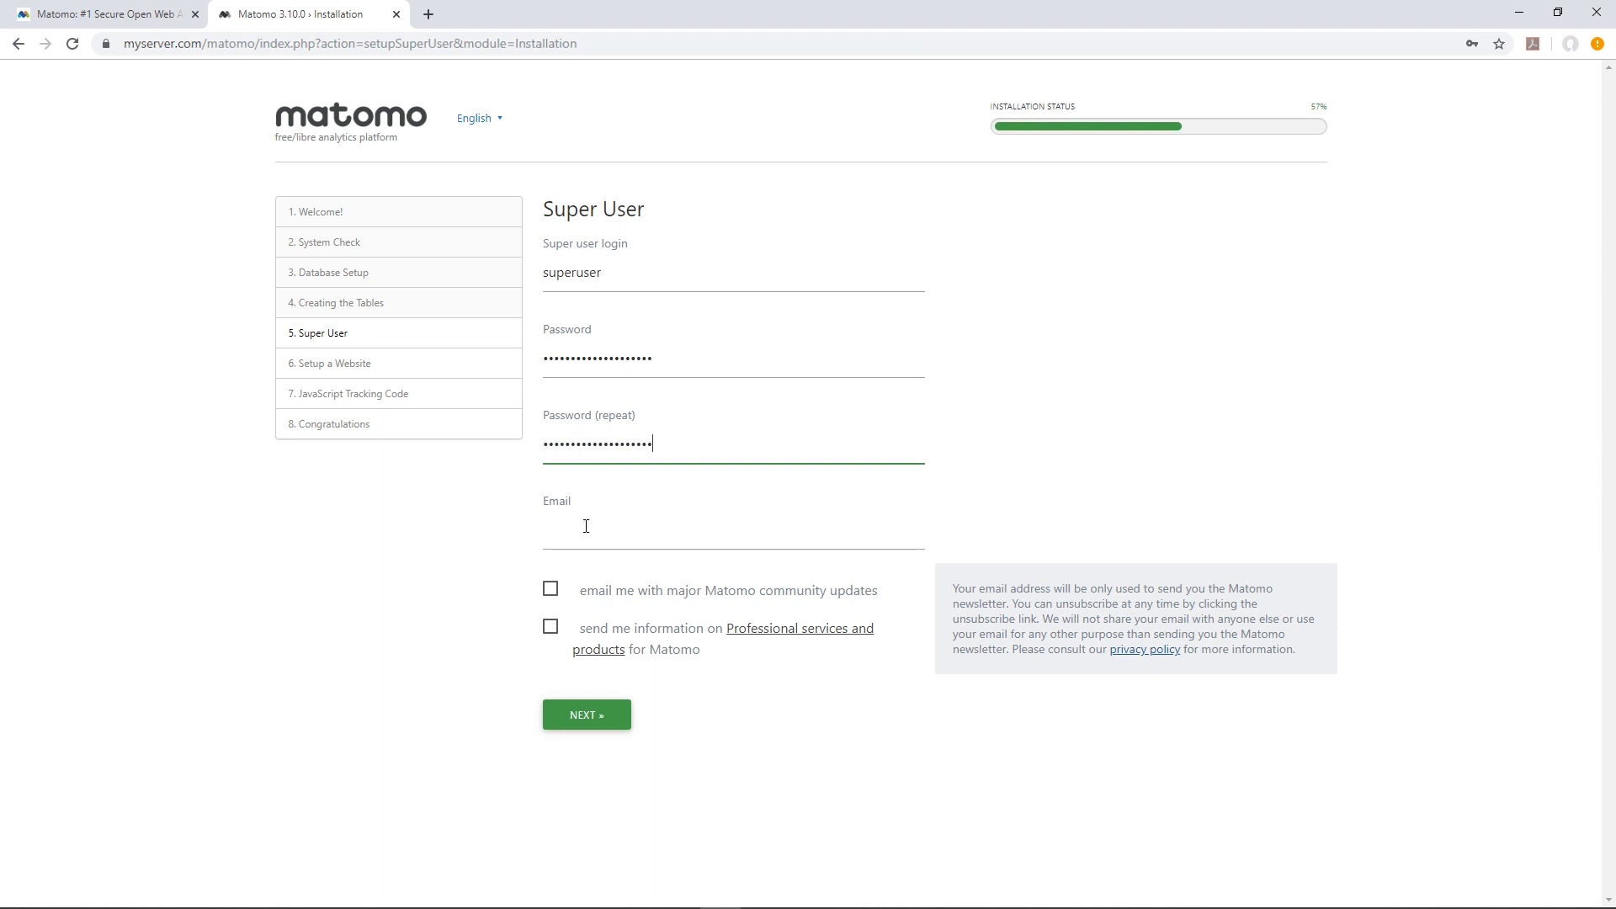
text(superuse)
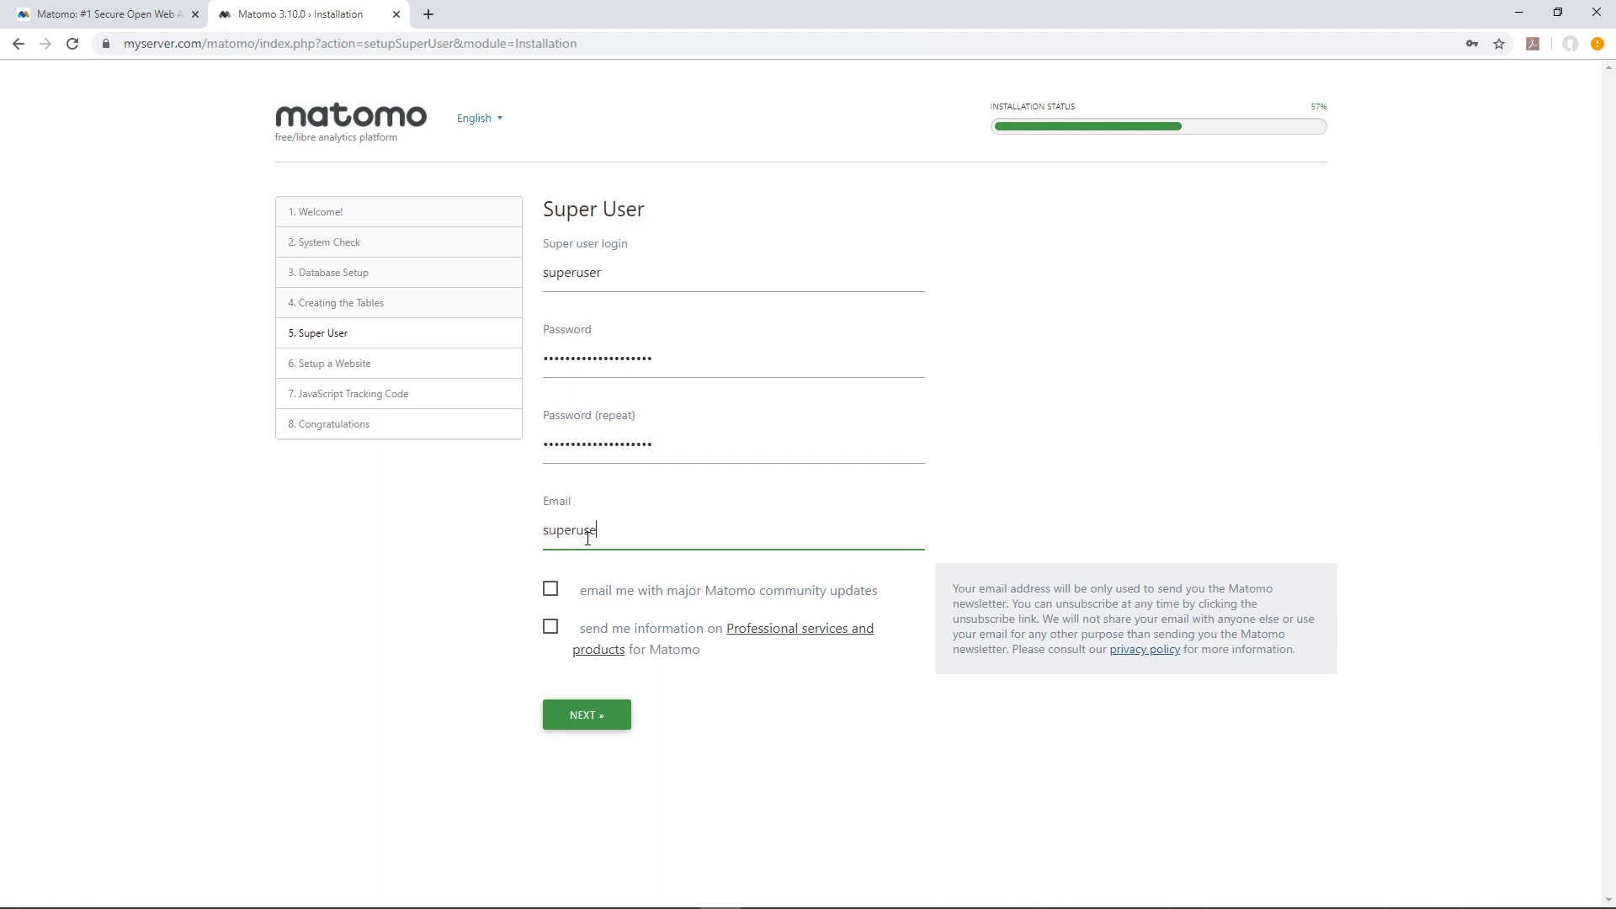
text(@example.com)
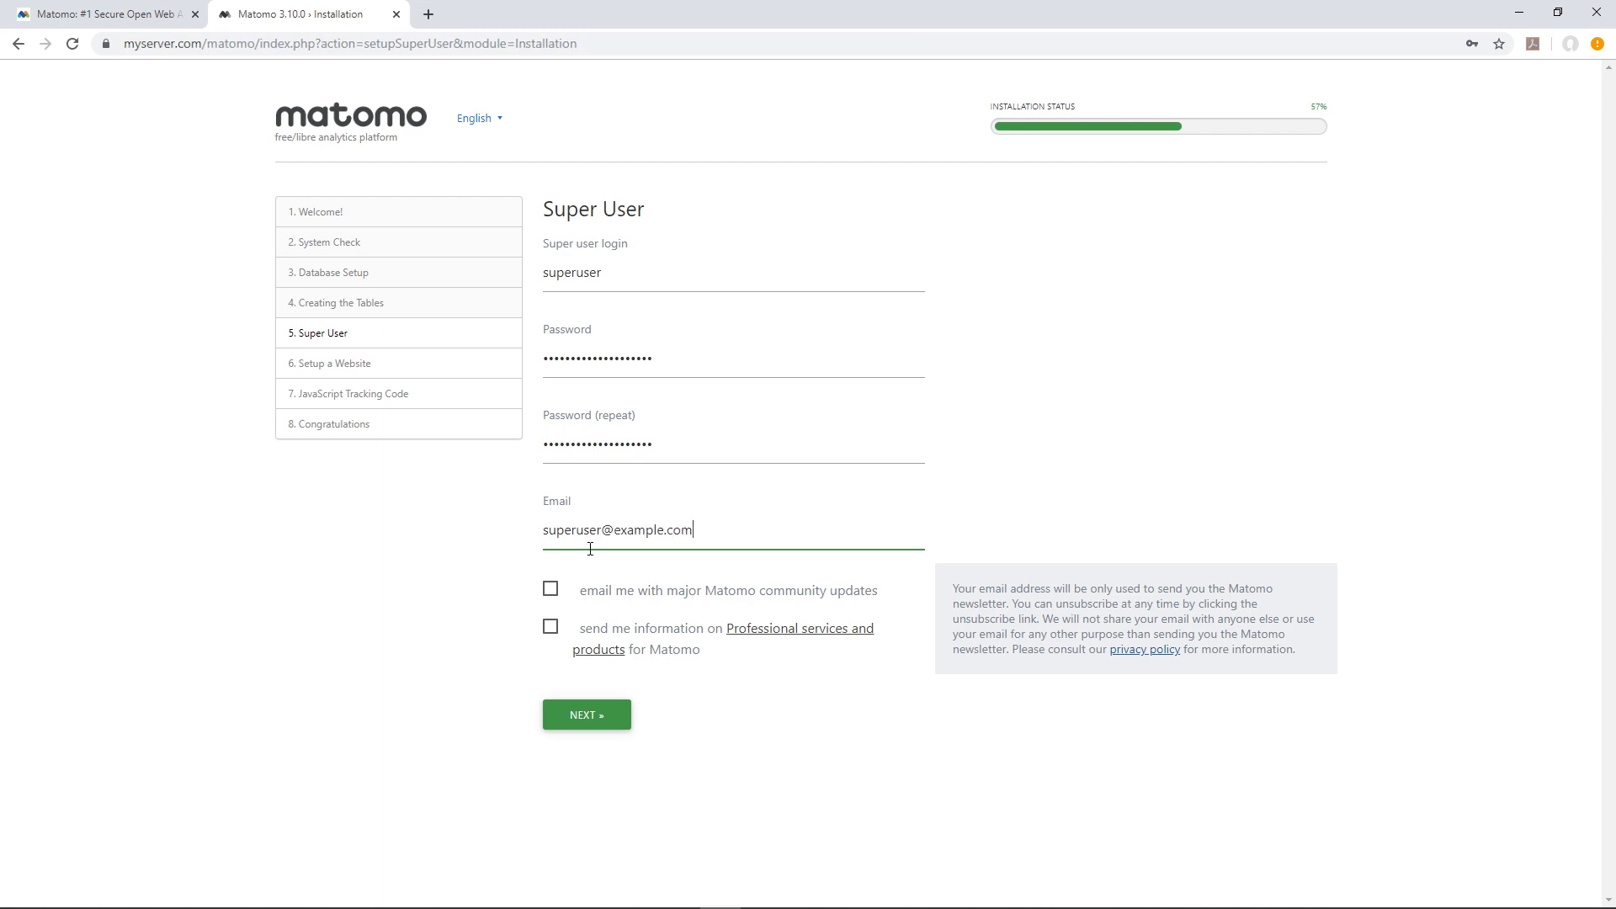
click(586, 714)
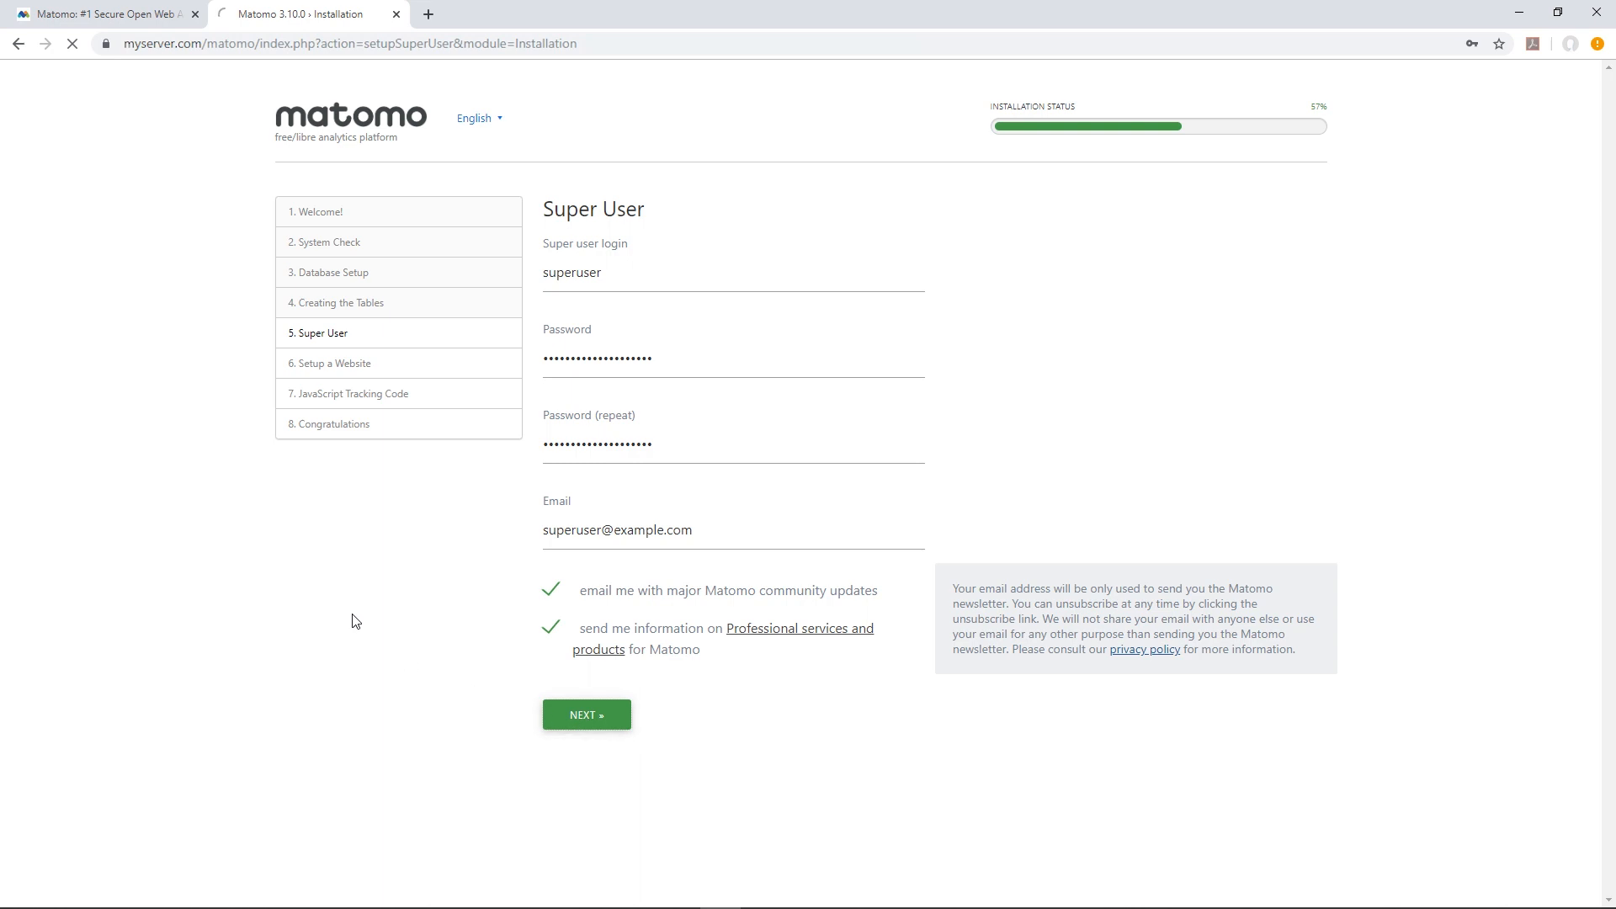
click(586, 714)
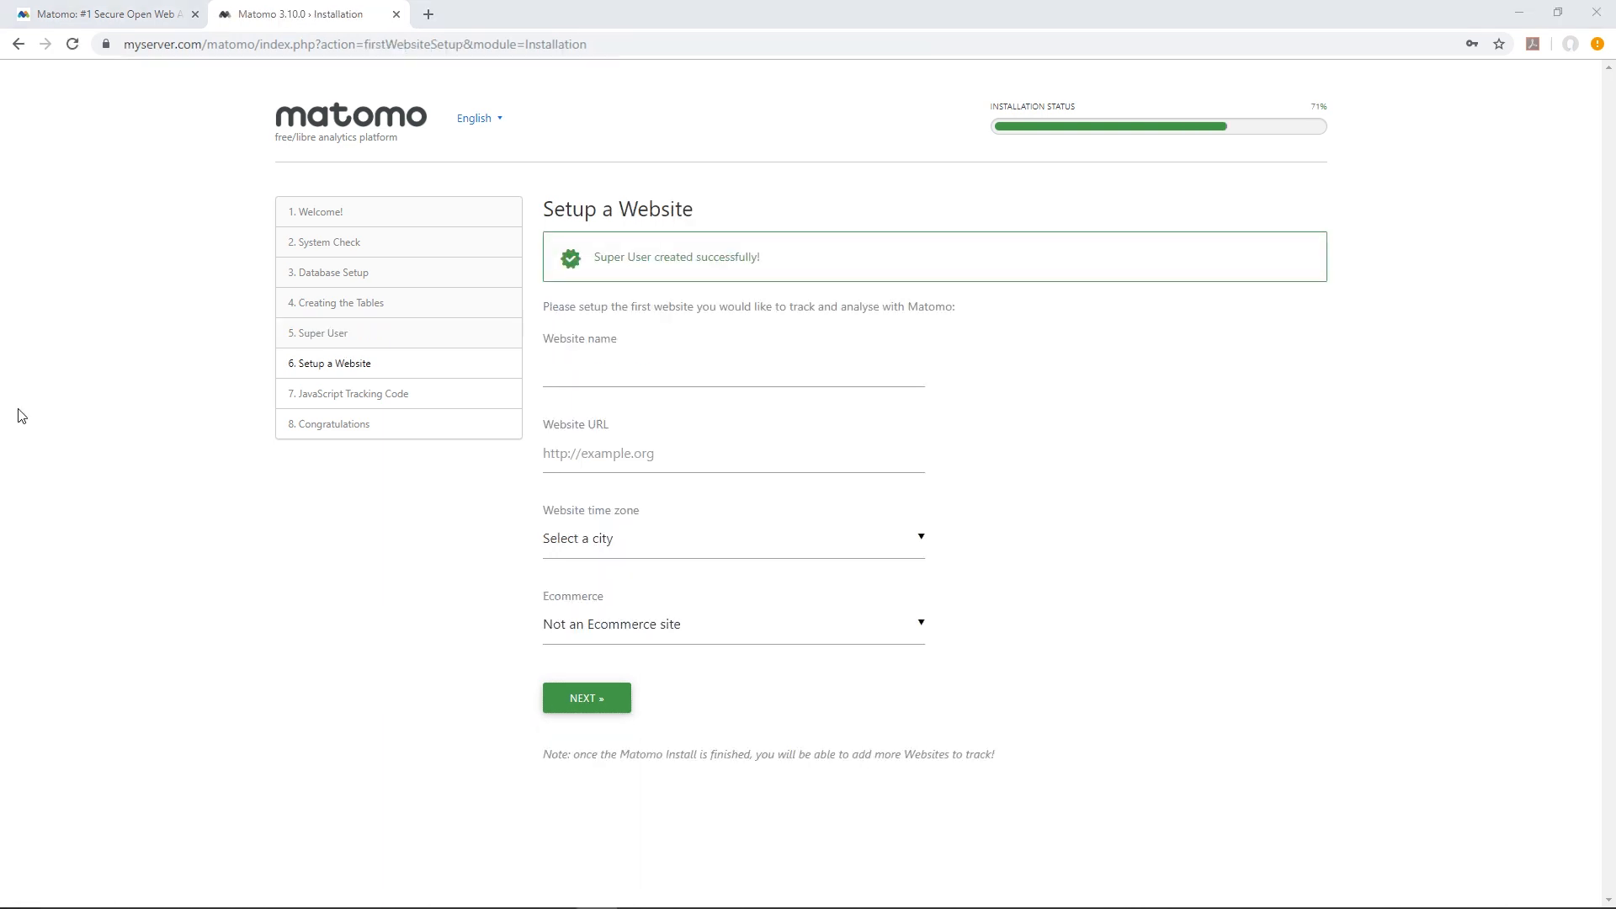
text(E)
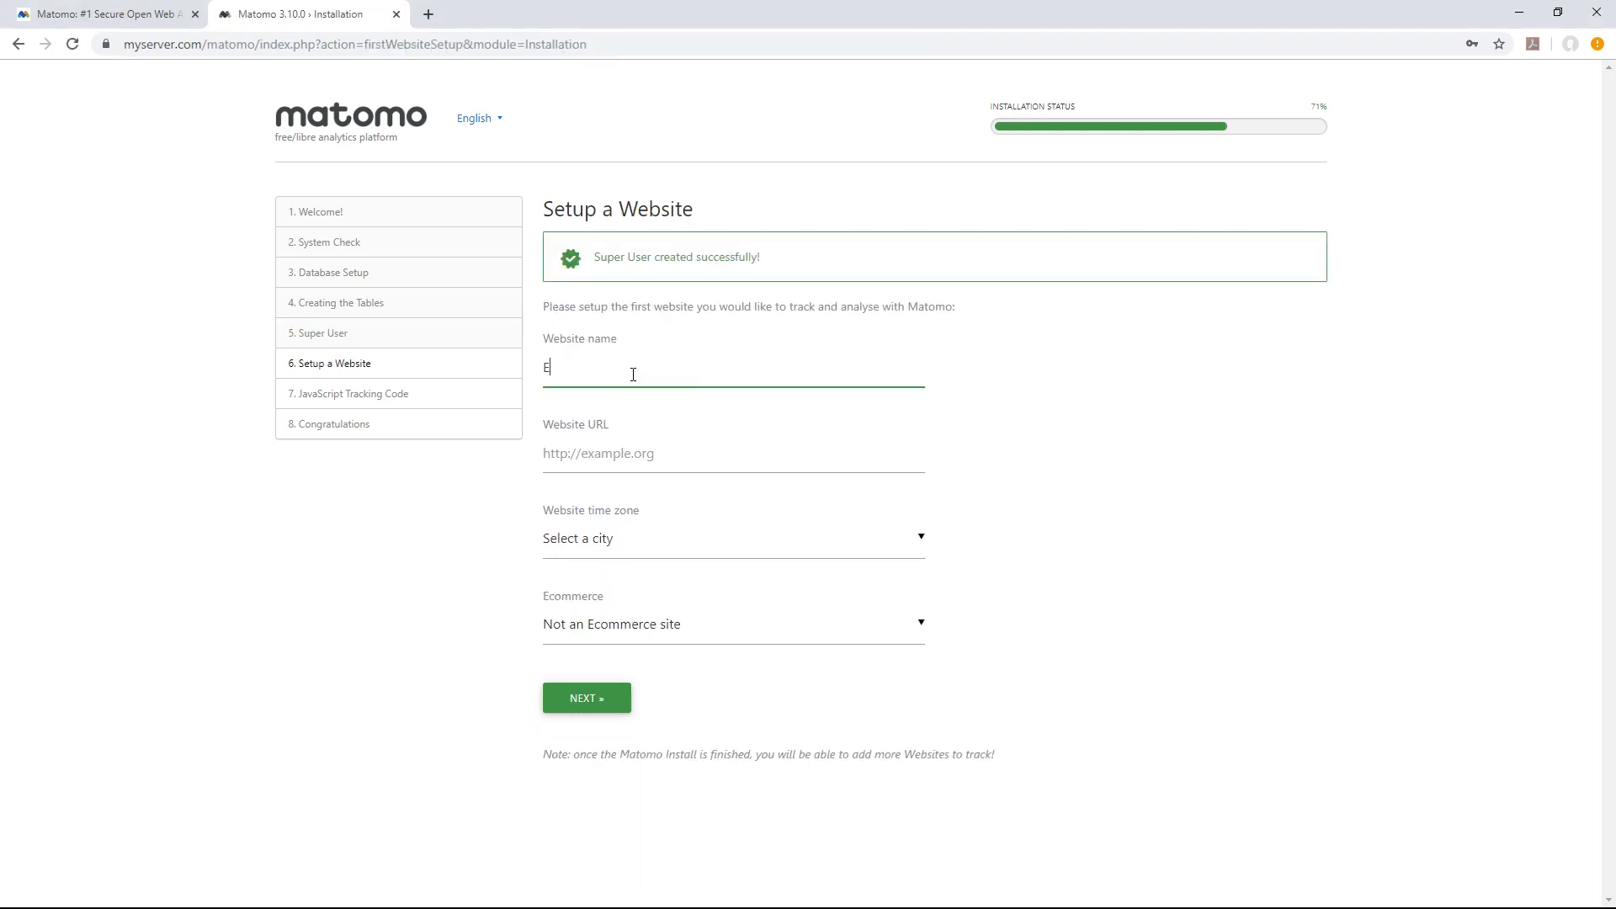
text(xample)
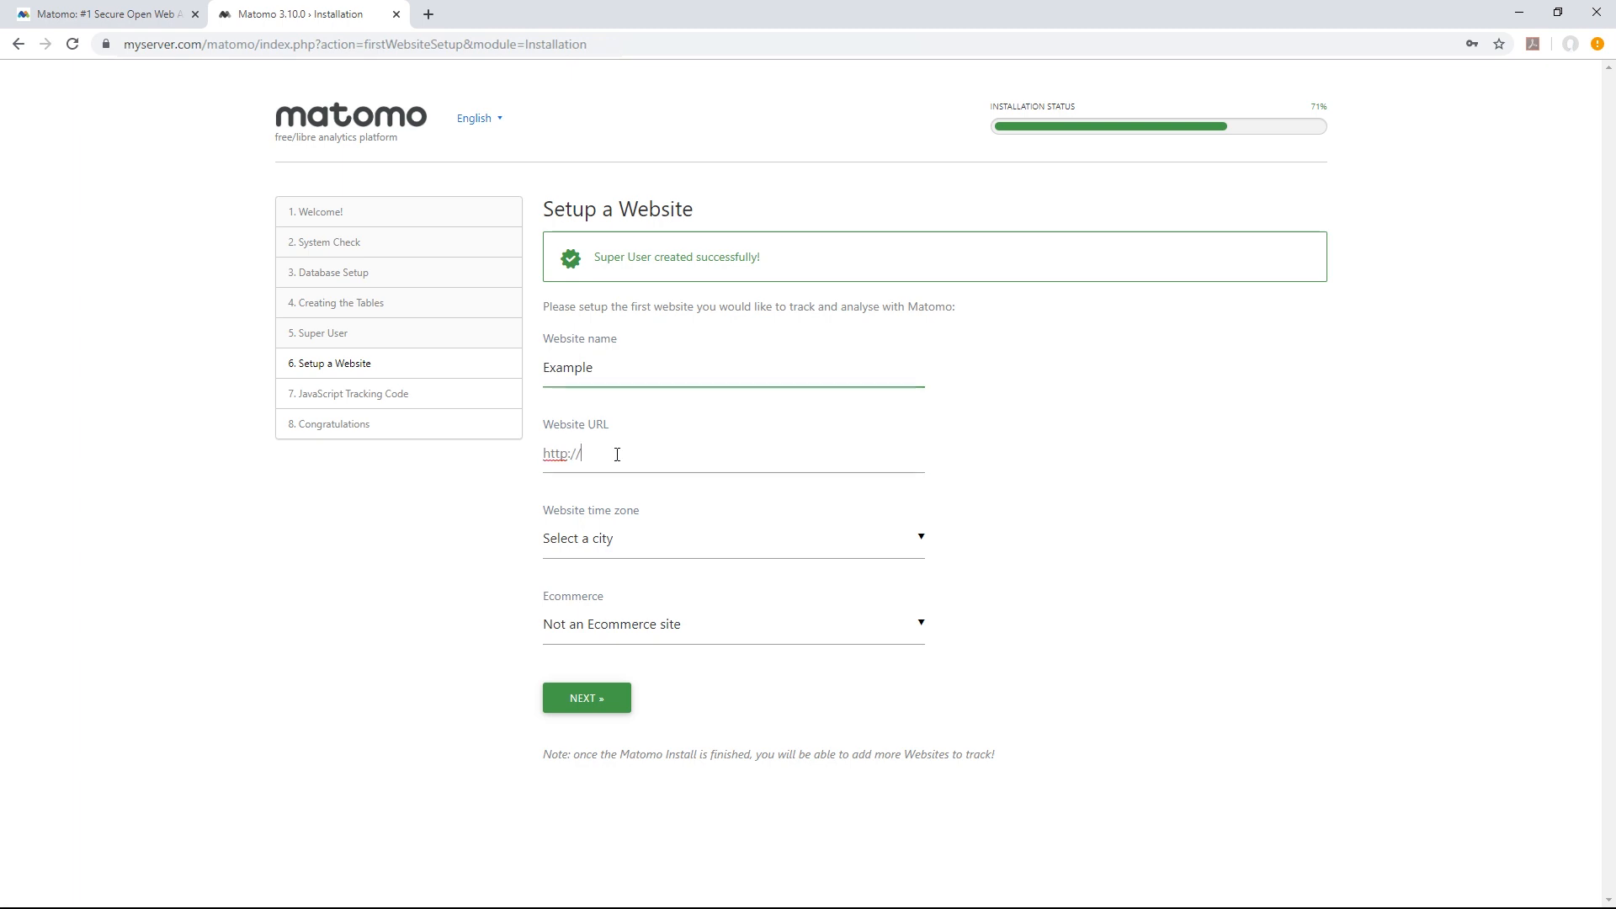
text(example.)
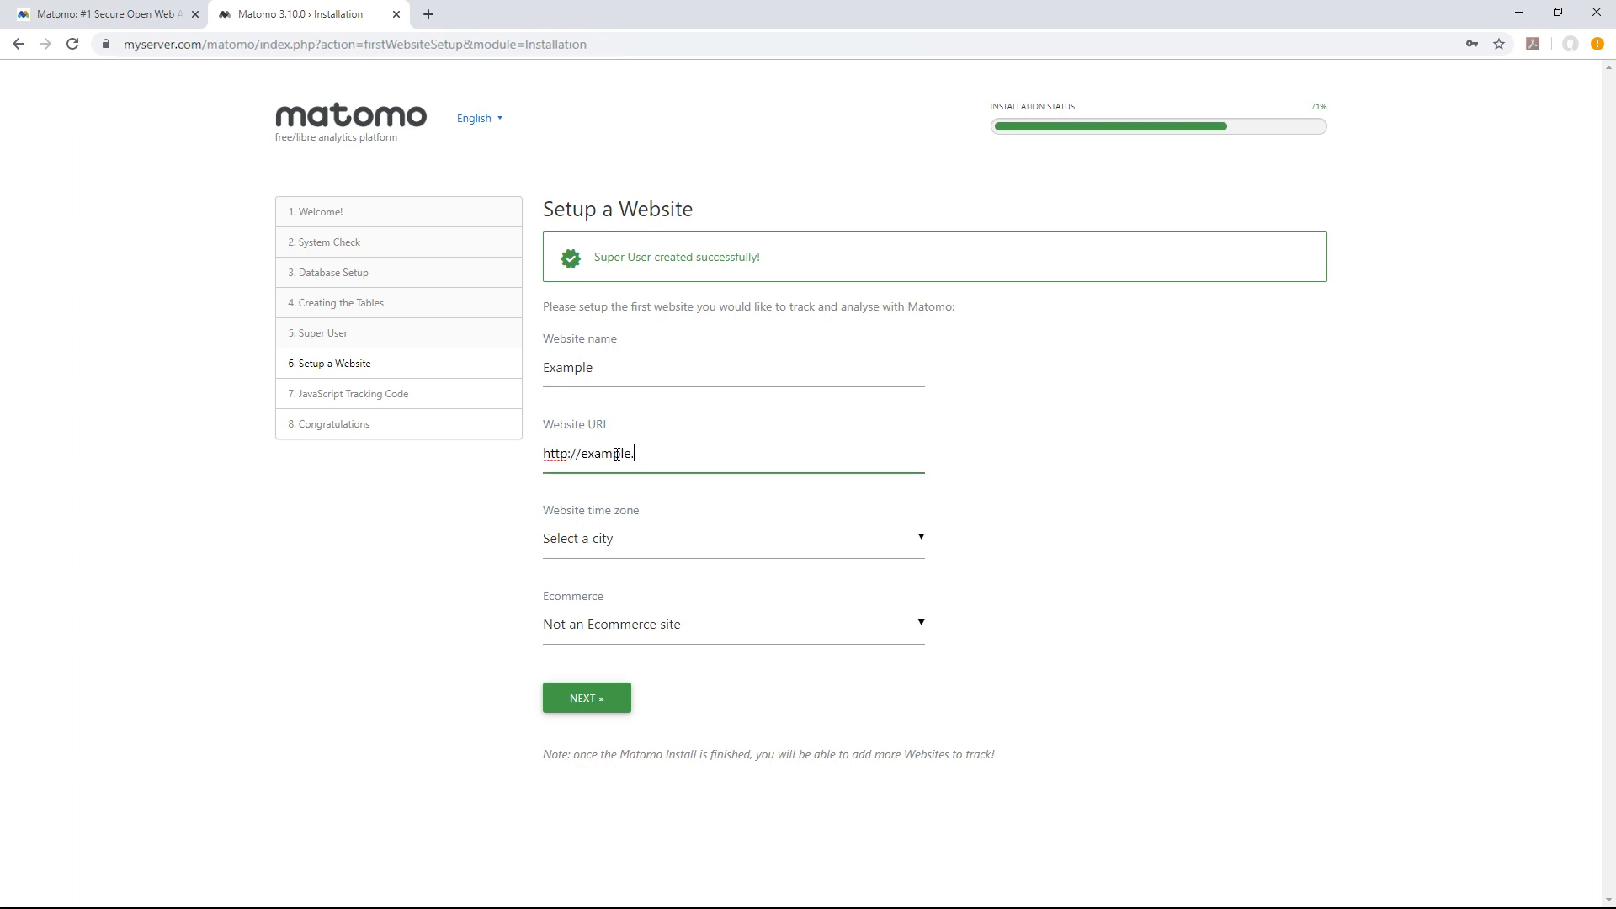
text(com)
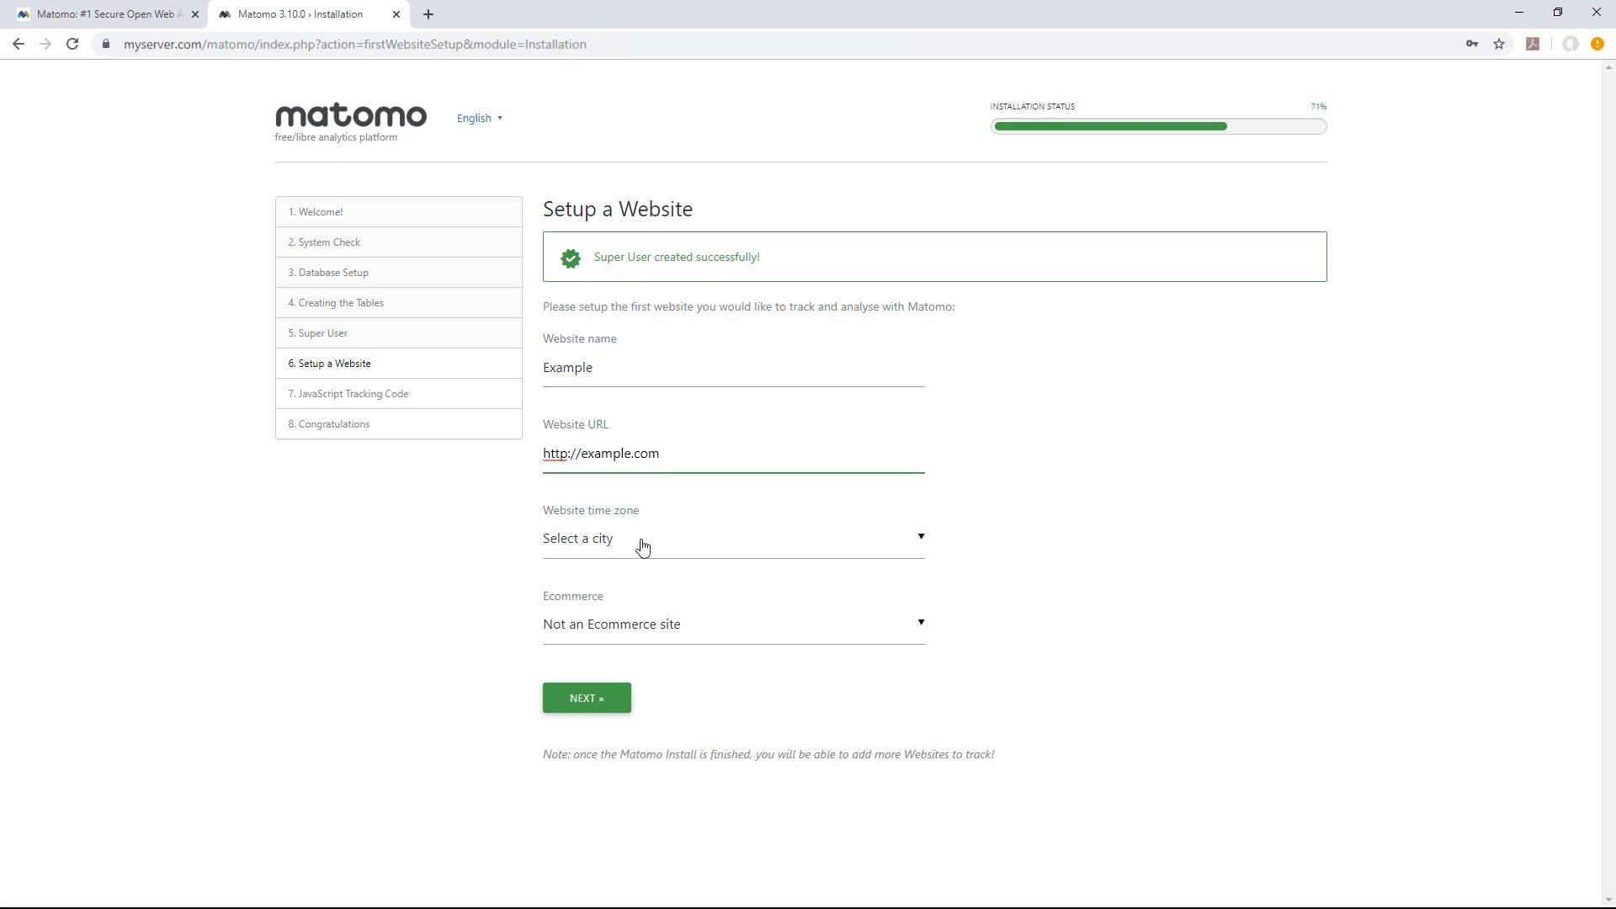
click(733, 537)
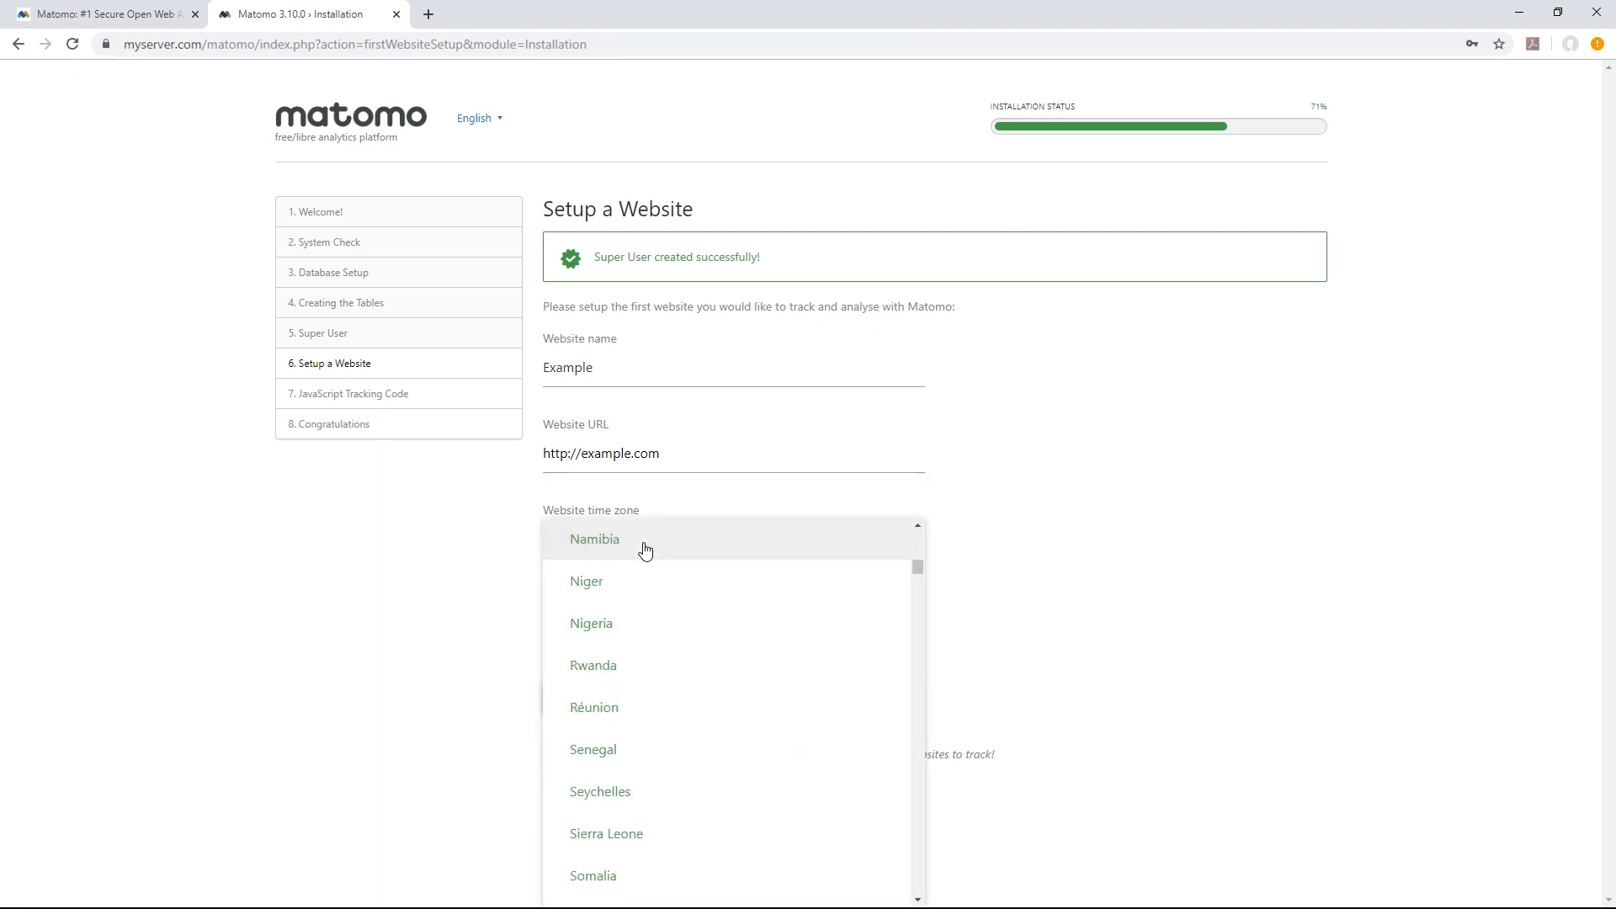
click(615, 537)
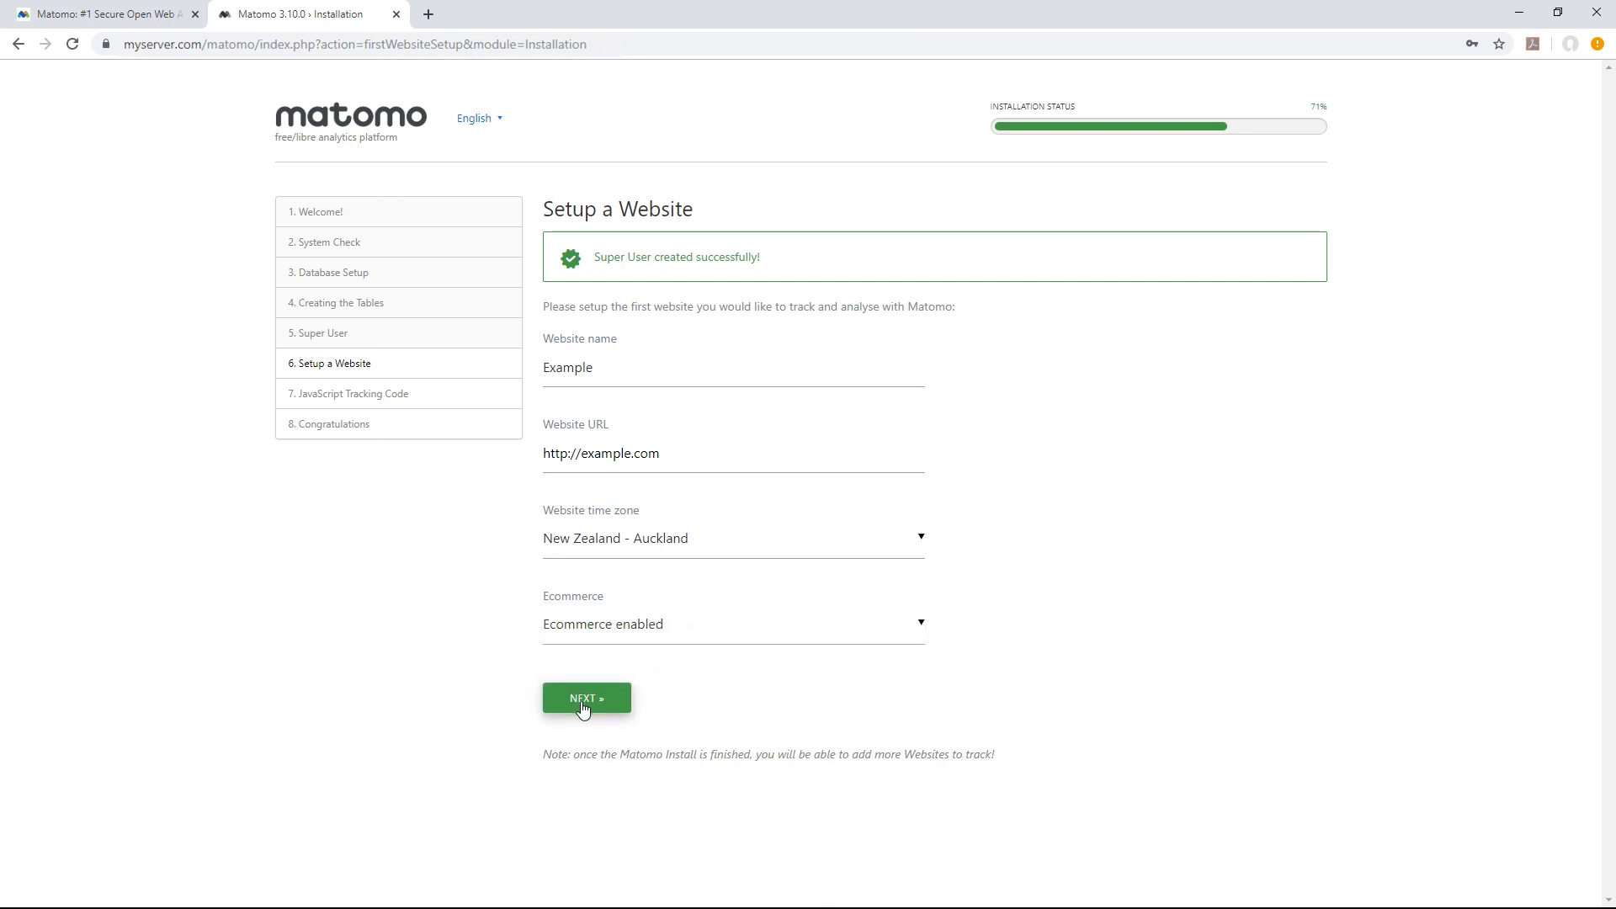
click(586, 698)
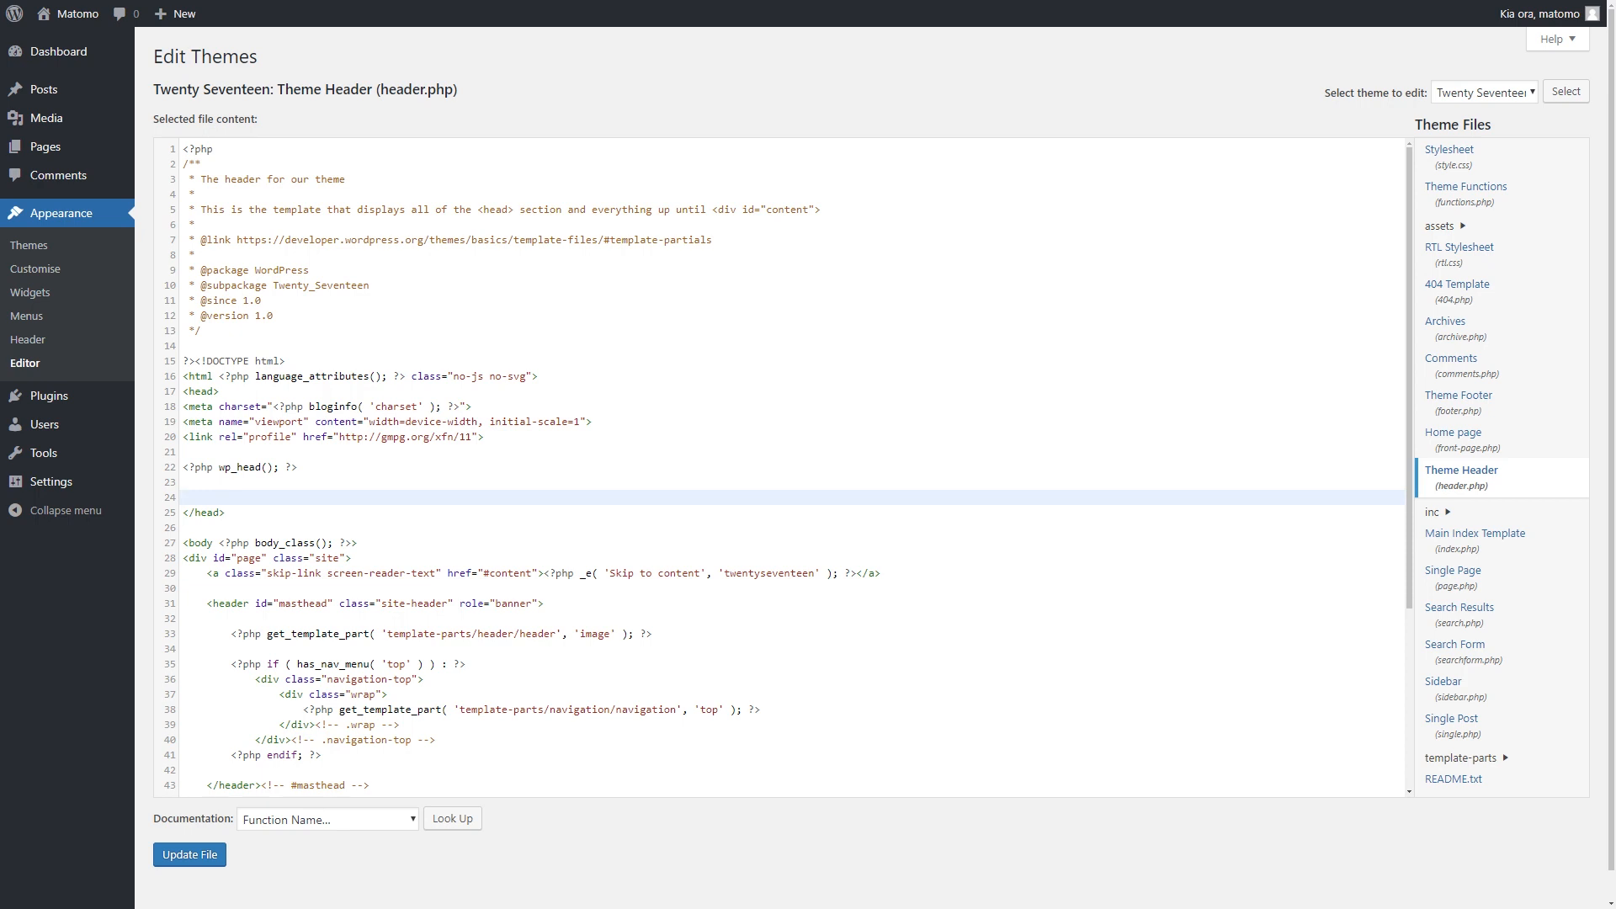
- Paste the Matomo tracking code before </head> in header.php and update the file
text(<!-- Matomo -->)
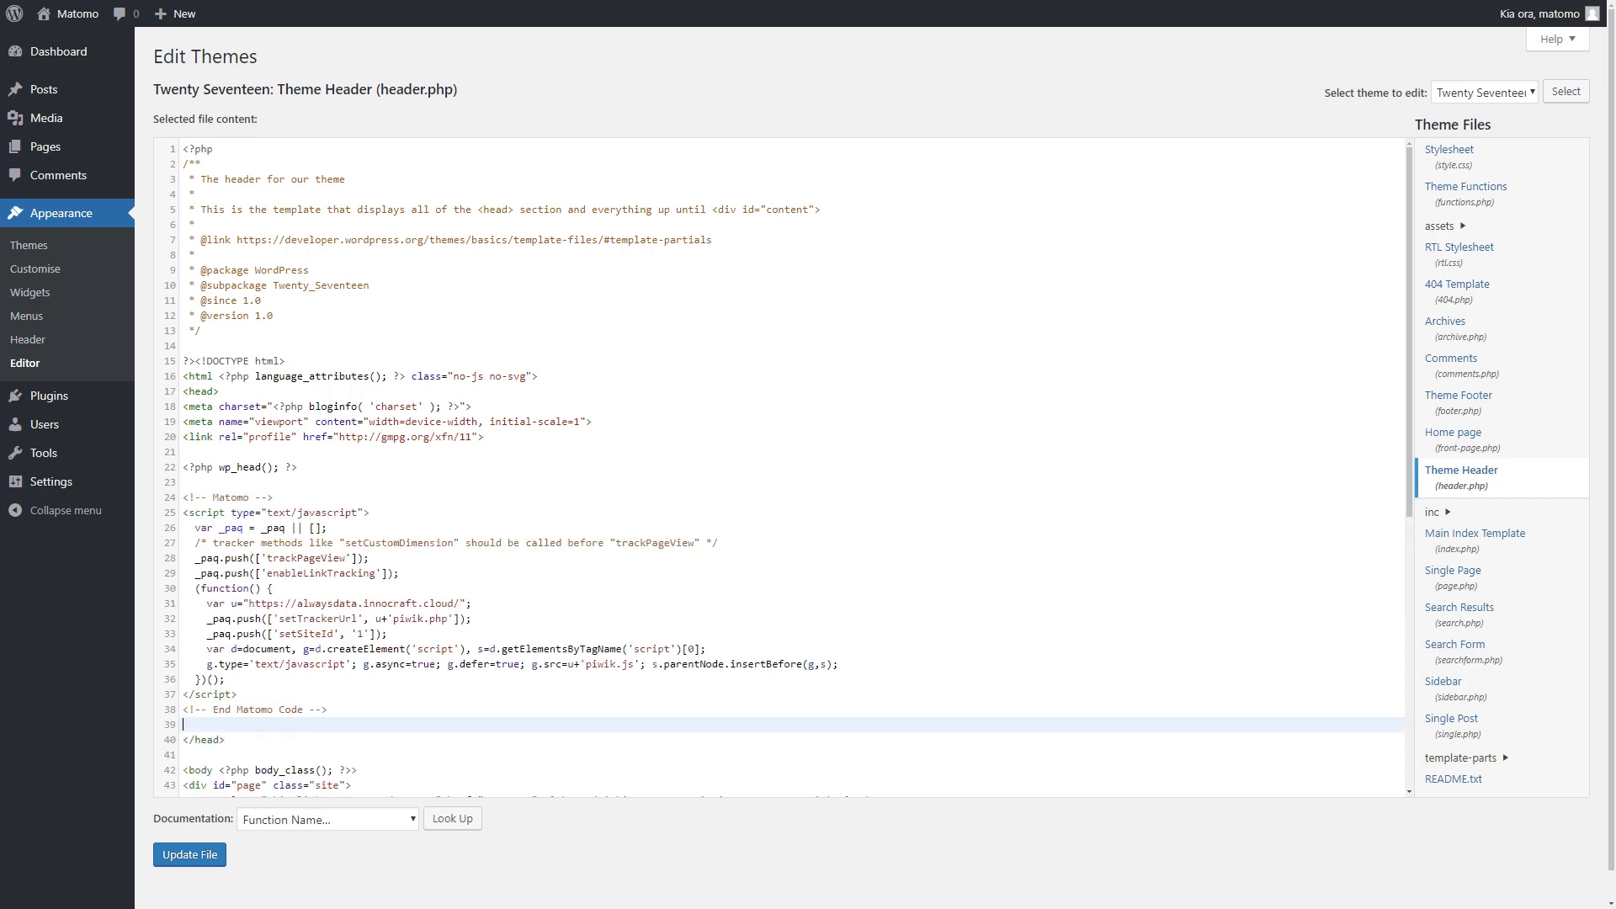
scroll(down, 3)
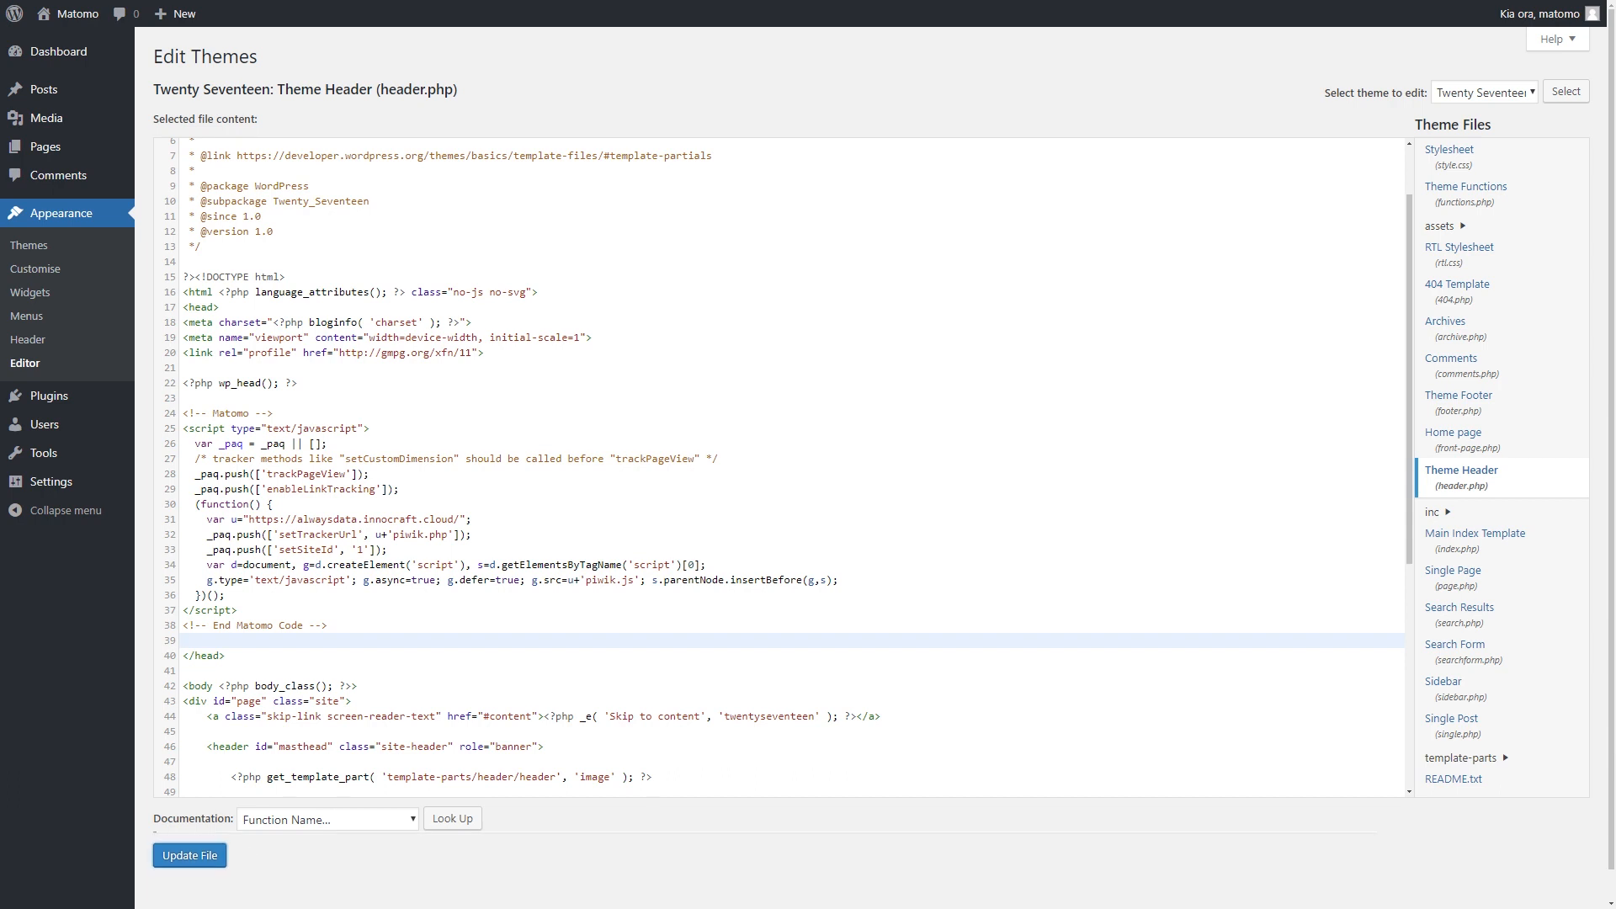
click(188, 854)
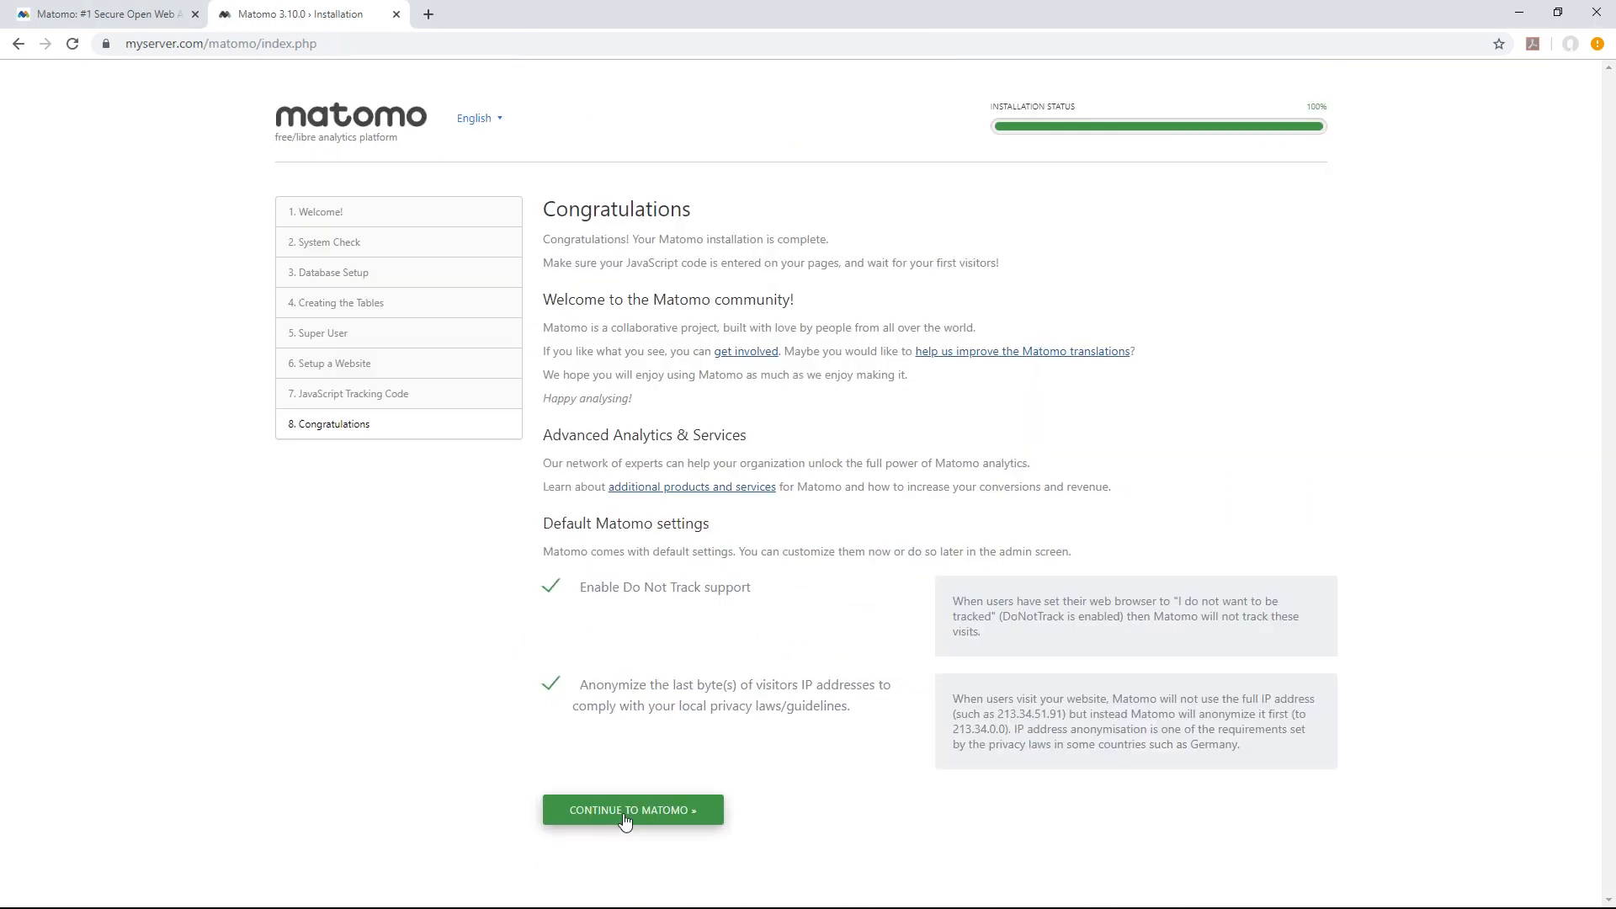
- Continue to Matomo and enter 'superuser' as the sign-in username
click(632, 809)
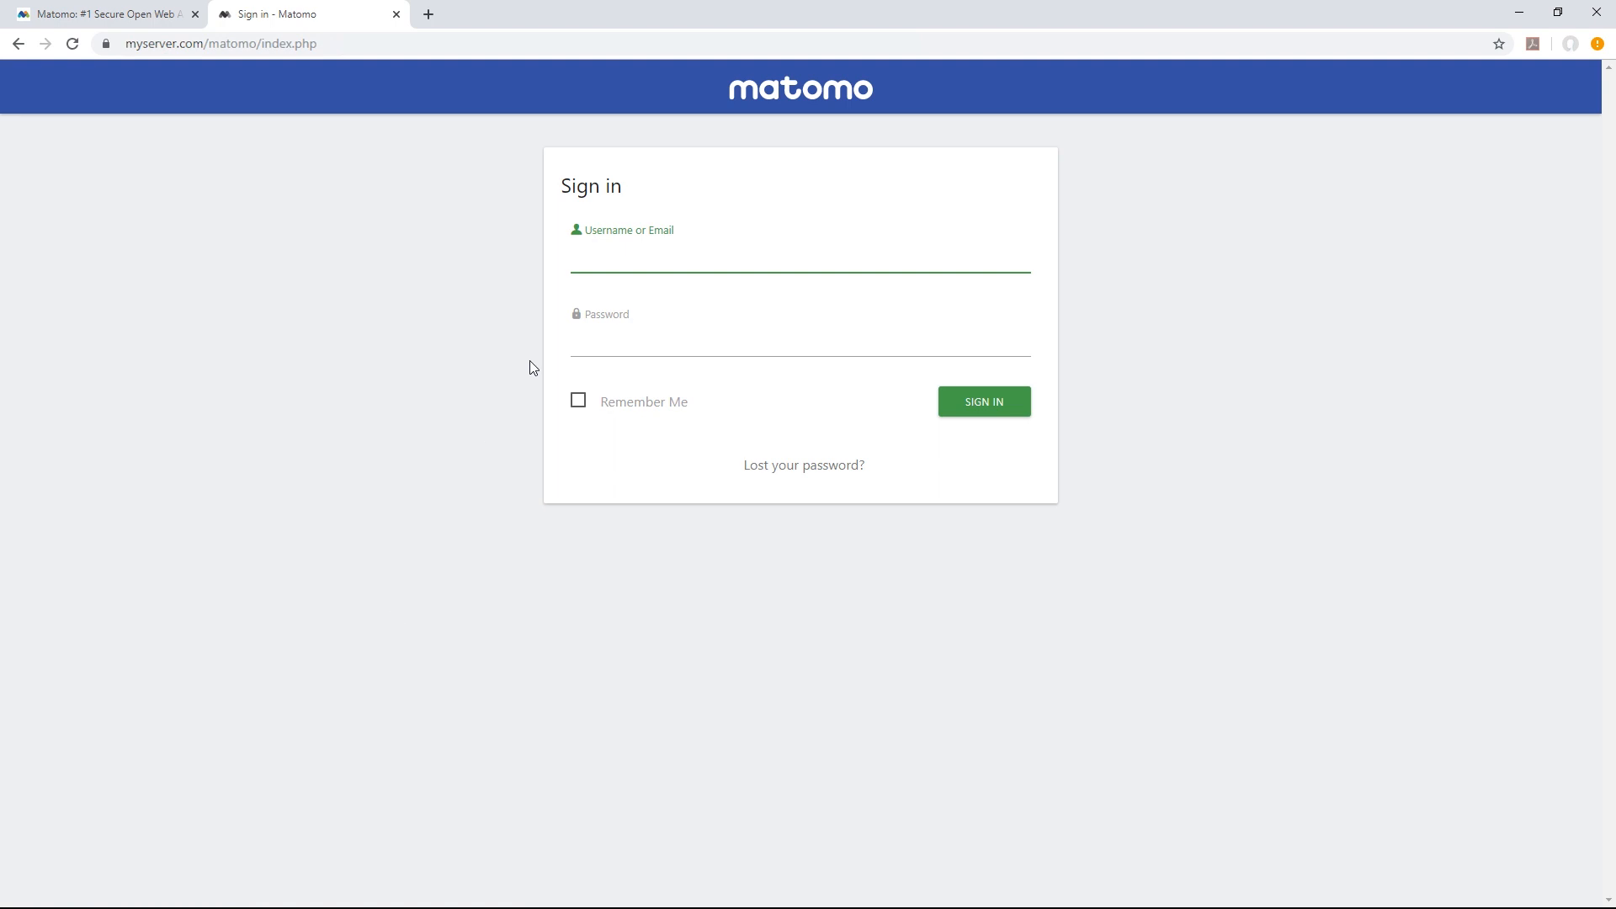
text(superuser)
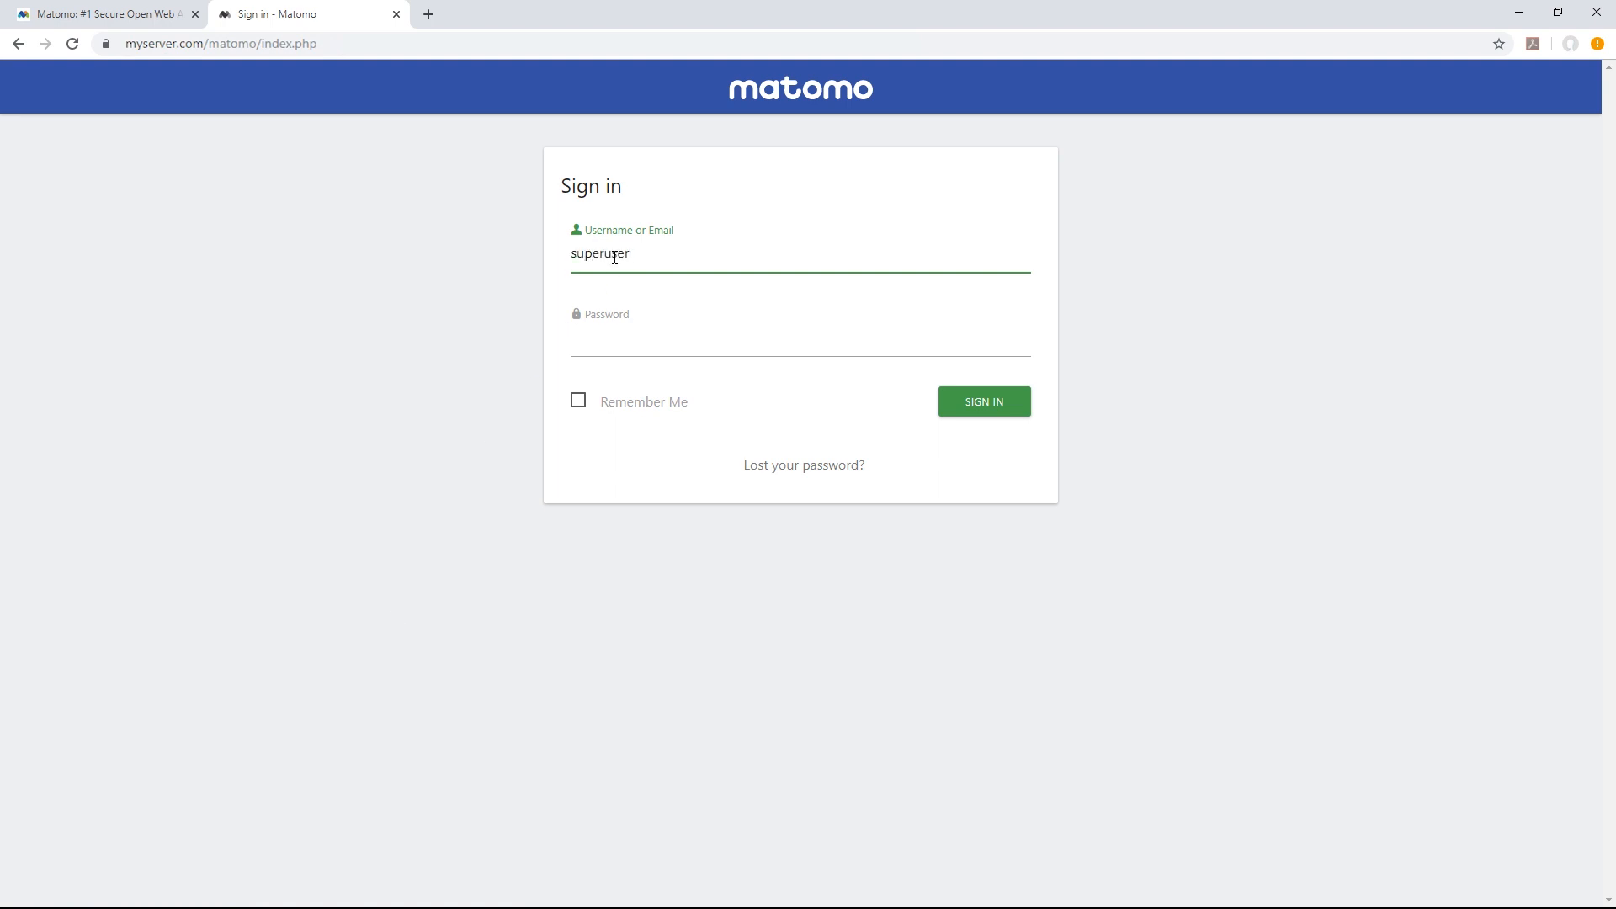